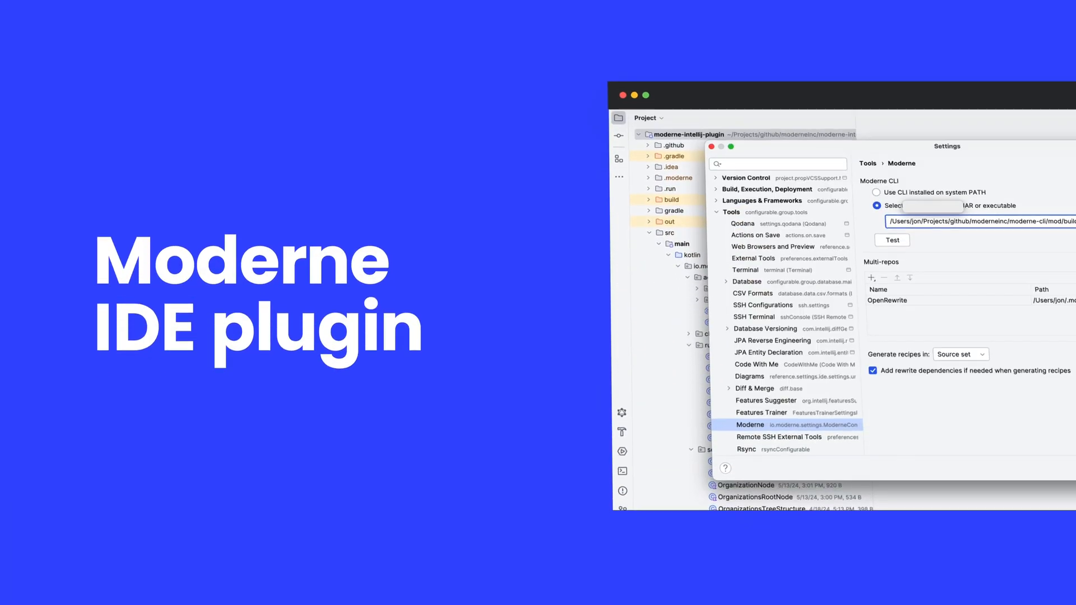
- Add a Moderne organization under Multi-repos and browse for the Moderne CLI JAR
left_click(871, 278)
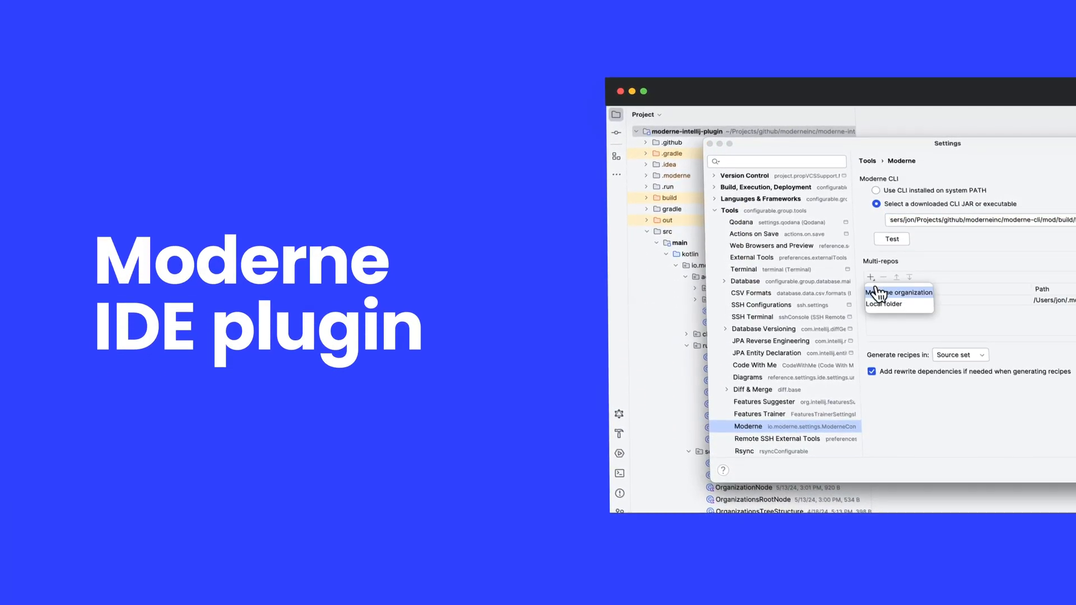
left_click(900, 293)
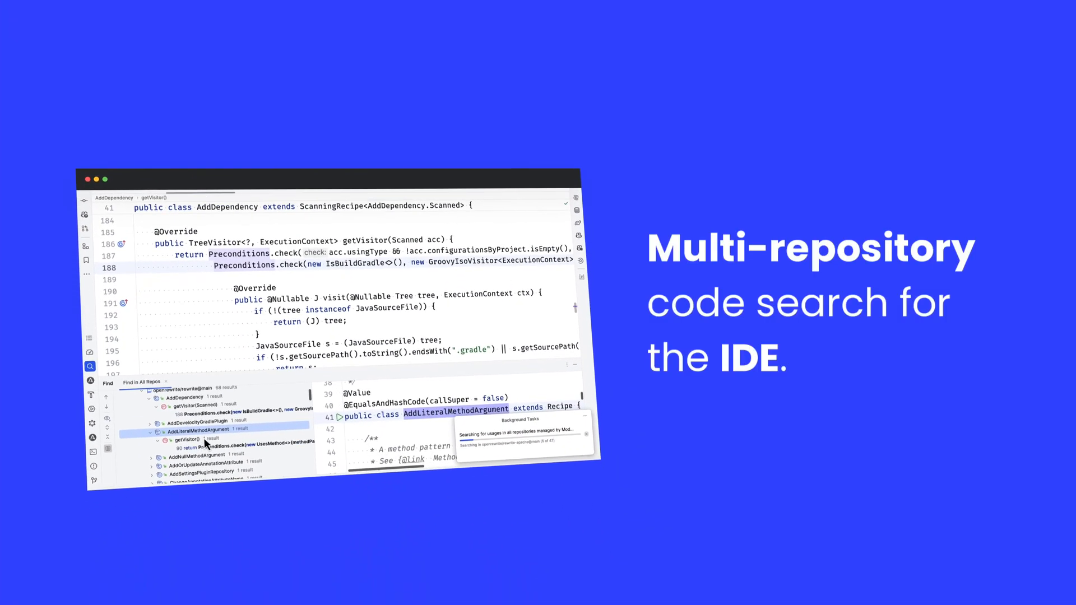
left_click(196, 440)
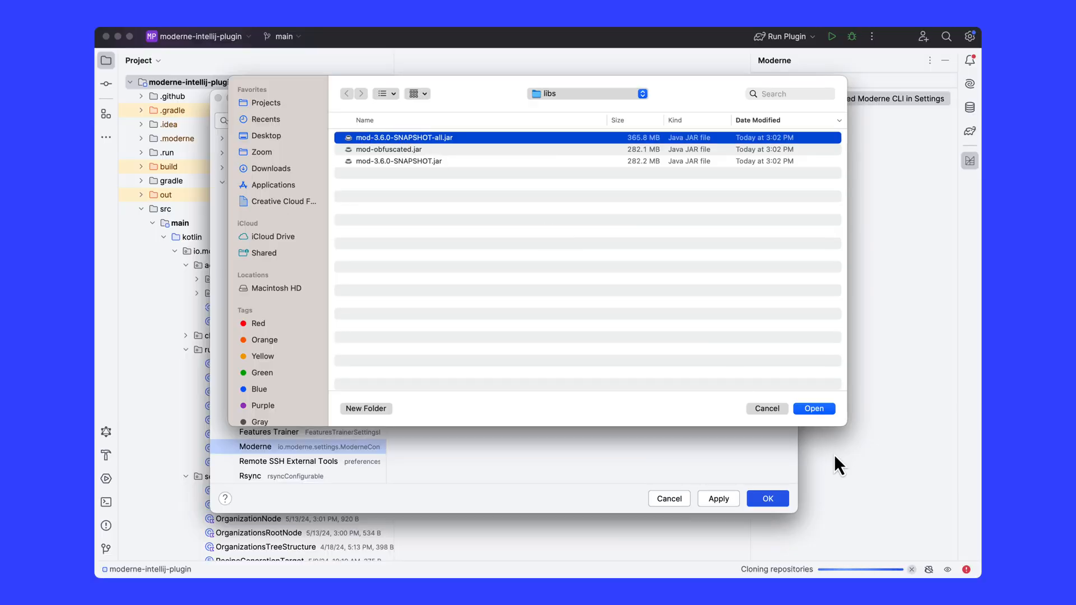
- Select mod-3.6.0-SNAPSHOT-all.jar as the Moderne CLI
left_click(813, 409)
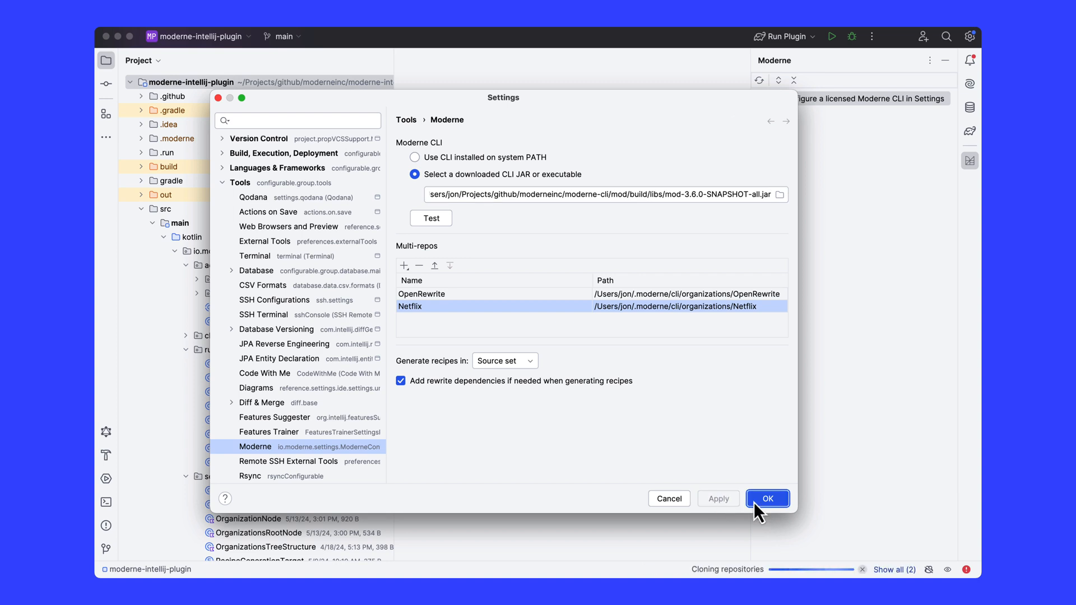
- Save the Moderne settings and expand the Netflix repositories in the Moderne tool window
left_click(767, 498)
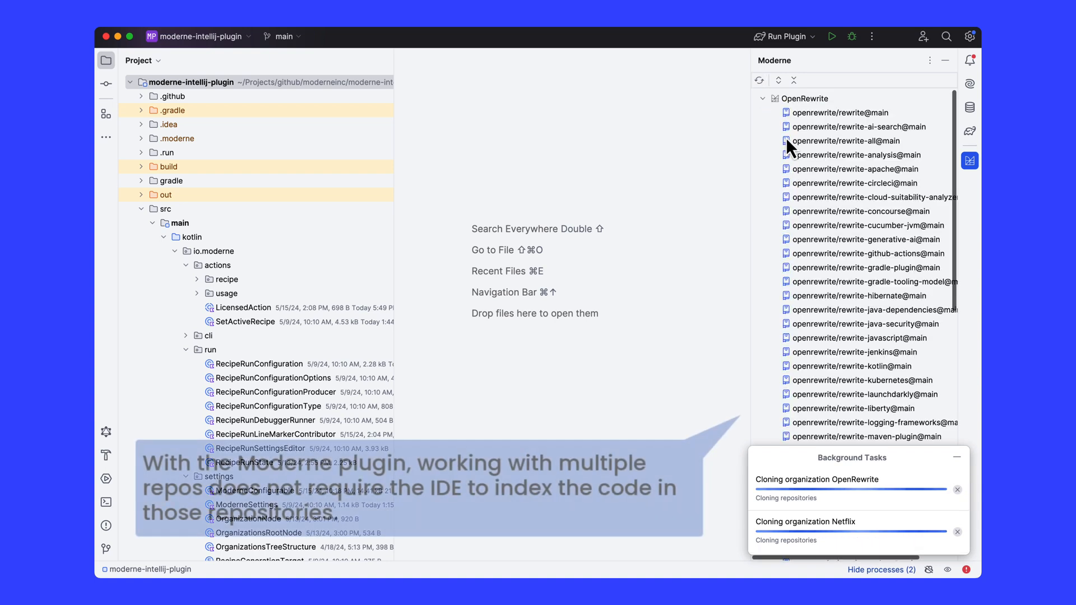
left_click(761, 98)
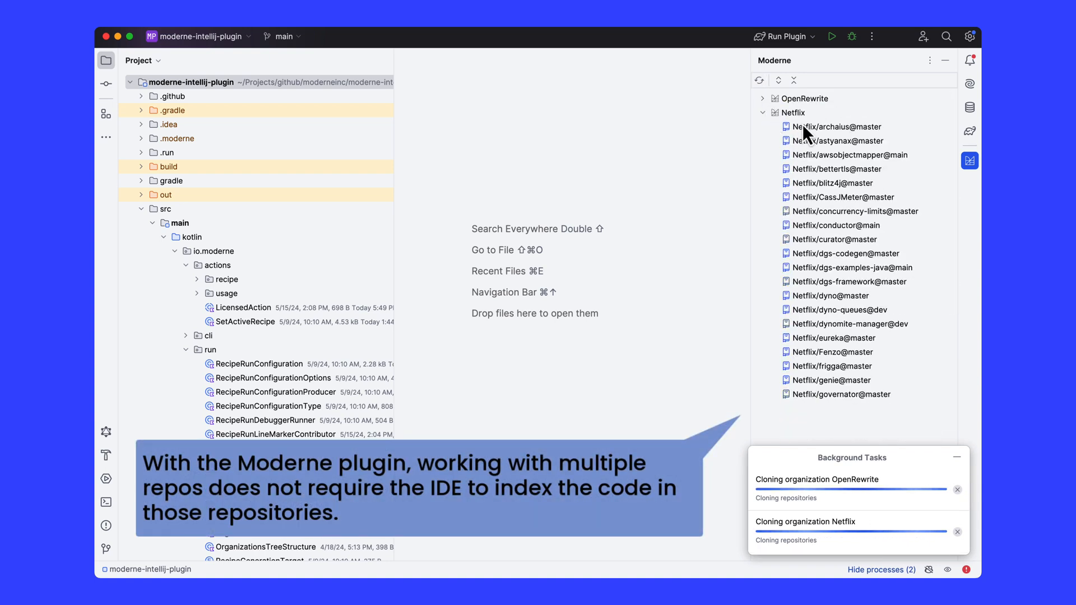
mouse_move(815, 419)
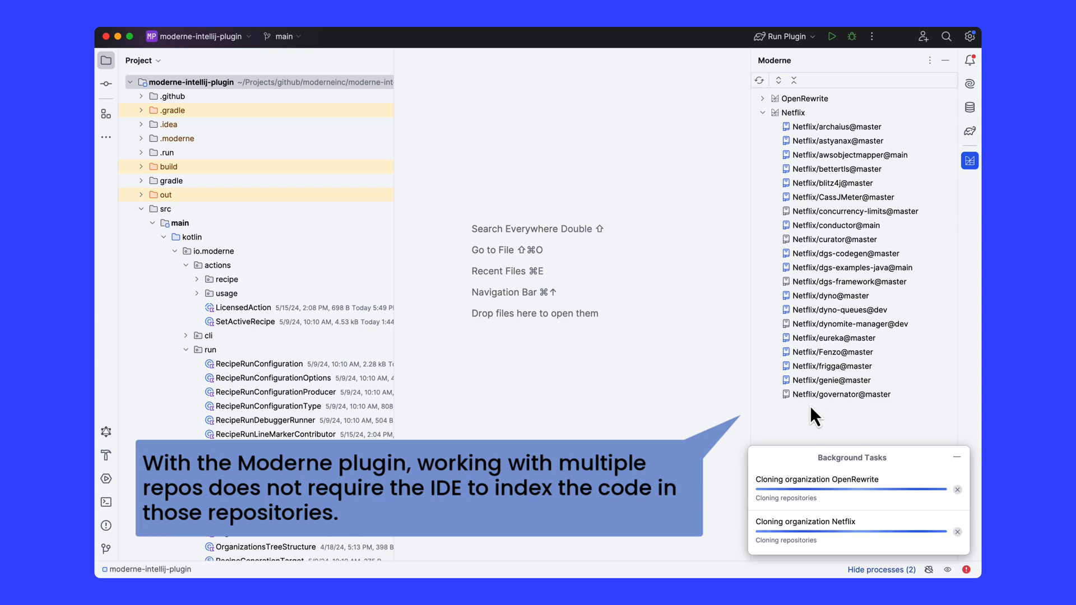
left_click(956, 458)
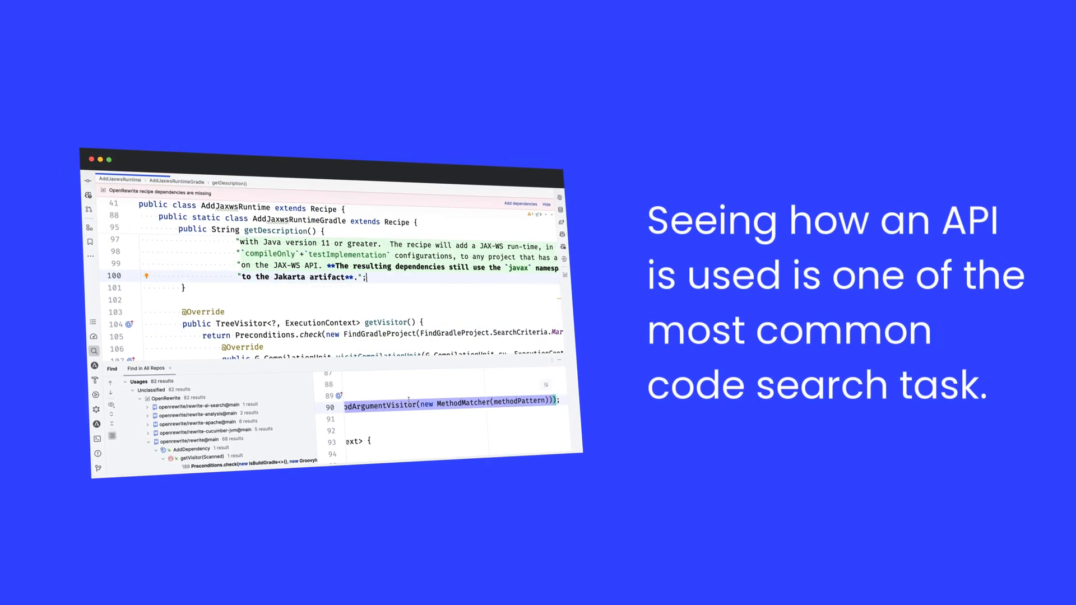
- Run Find Usages on All Repos for a method call in AddJaxwsRuntime.java
right_click(463, 338)
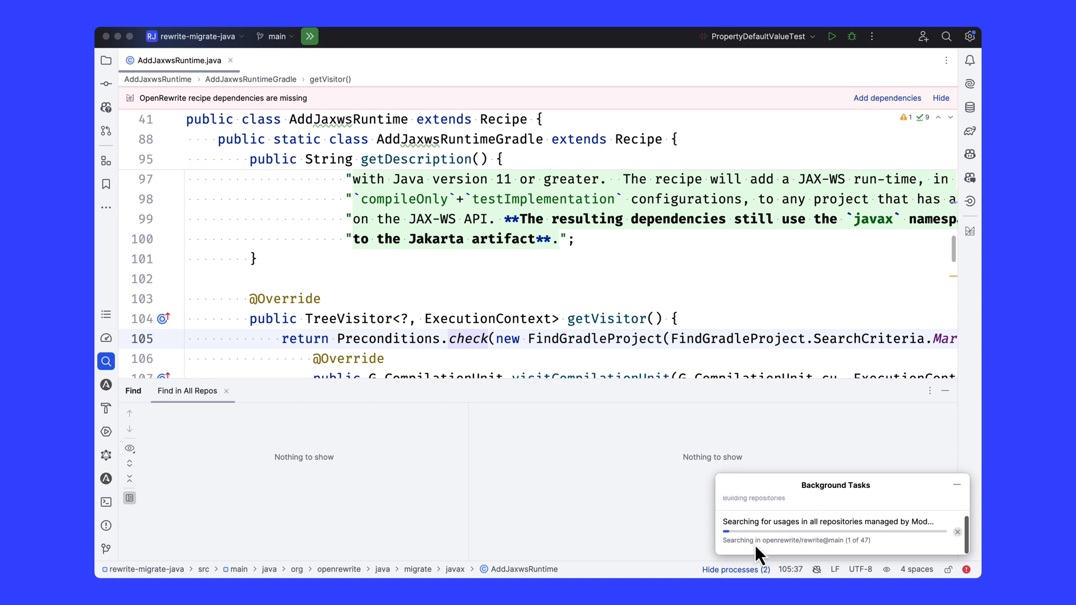
mouse_move(574, 445)
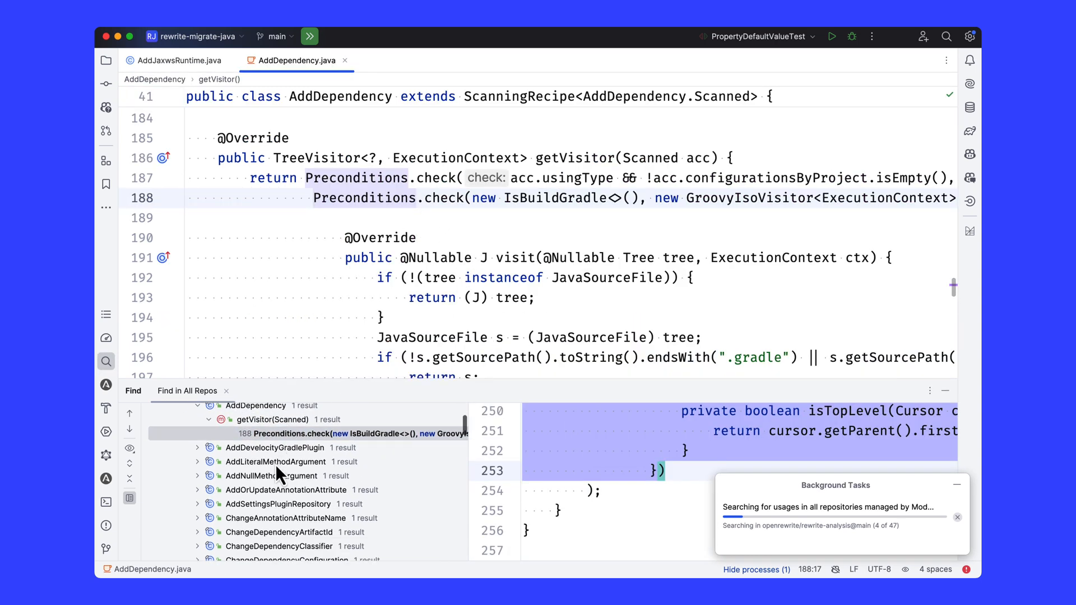
- Close AddDependency.java to return to AddJaxwsRuntime.java while results reach 83
left_click(274, 461)
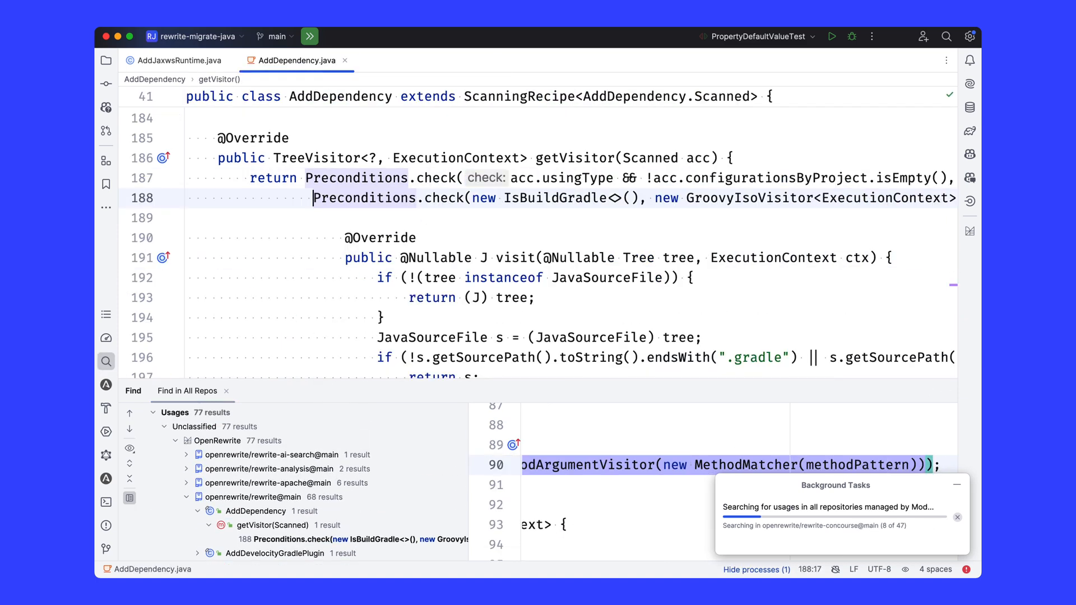
left_click(177, 60)
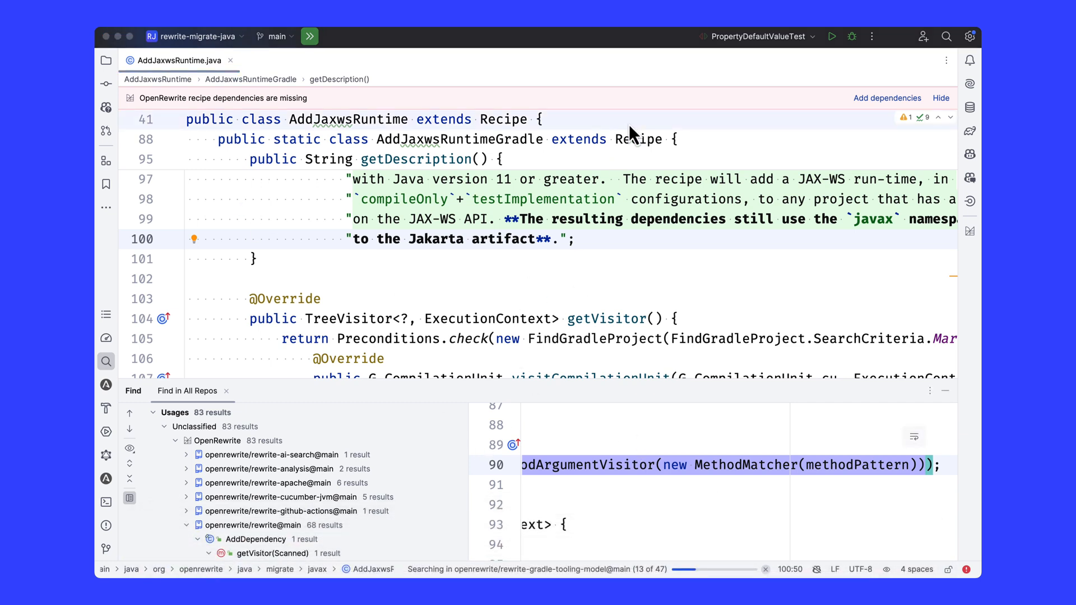
mouse_move(623, 127)
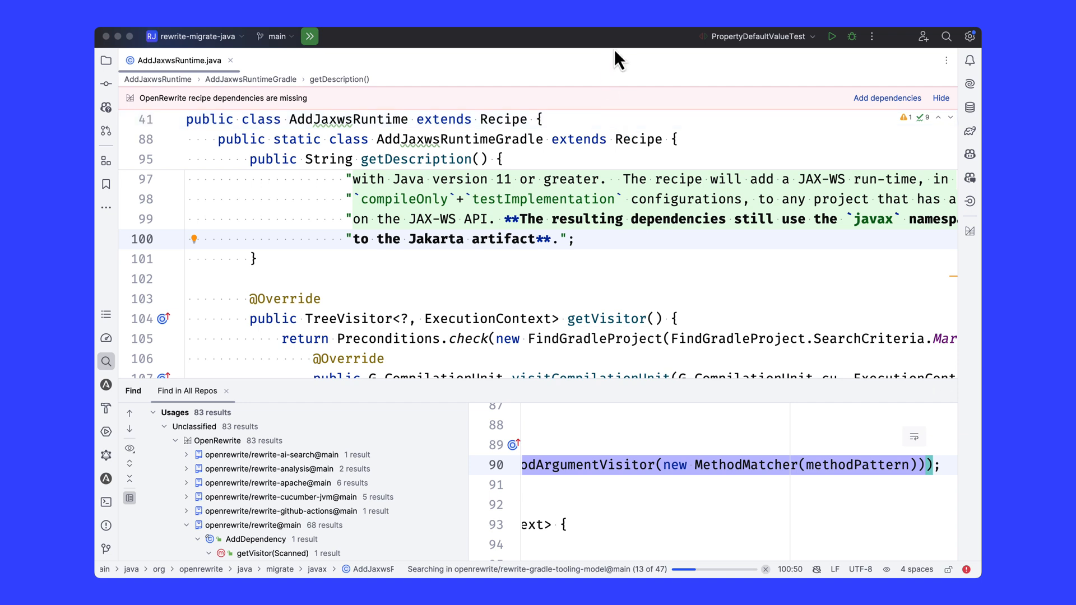
mouse_move(660, 57)
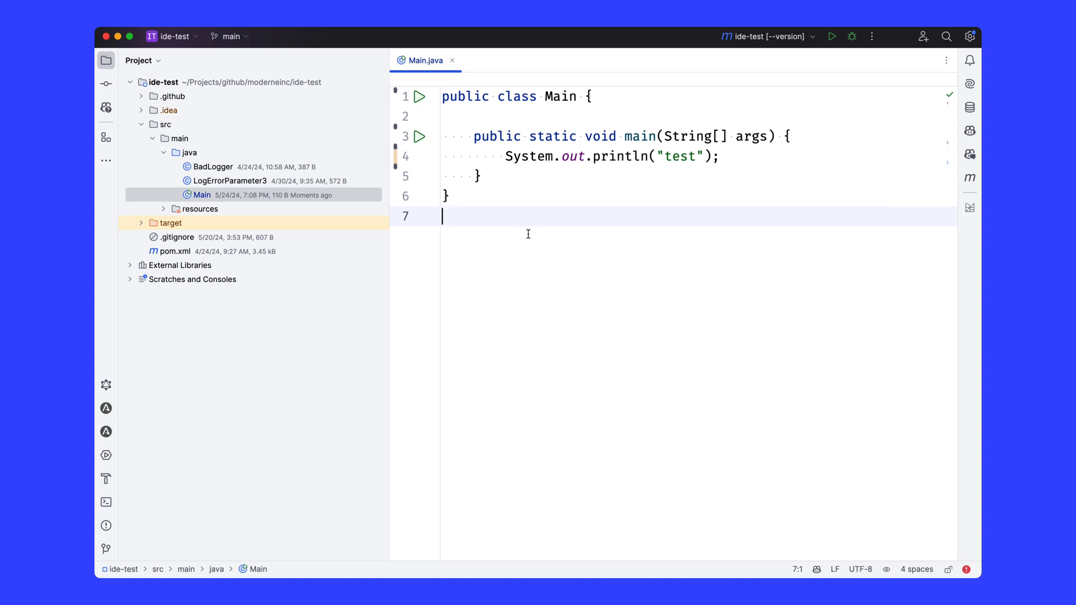
mouse_move(590, 161)
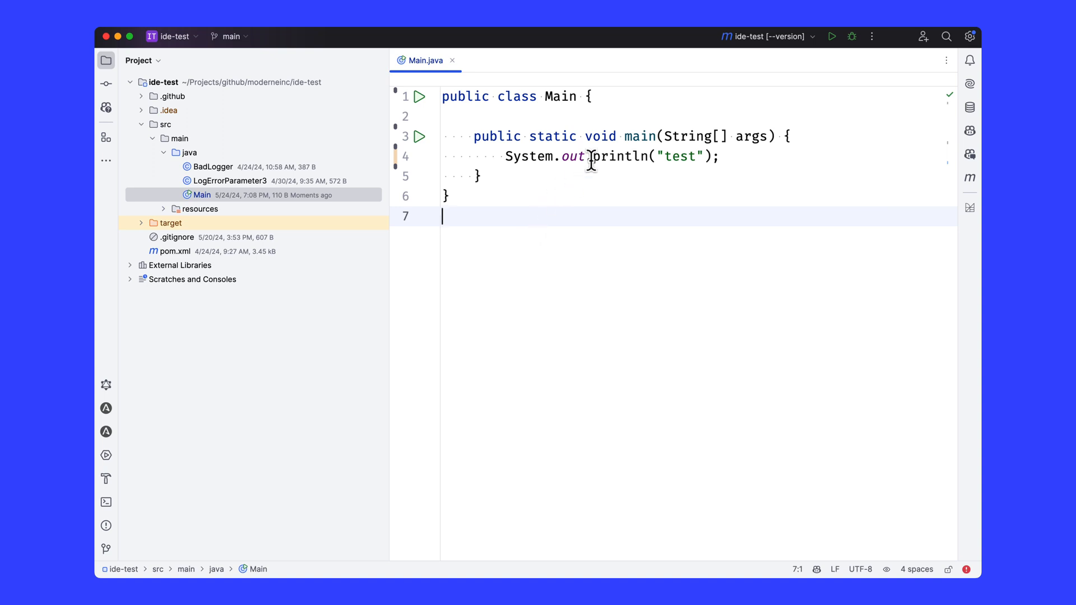
- Open the code actions menu for the println call in Main.java
right_click(611, 156)
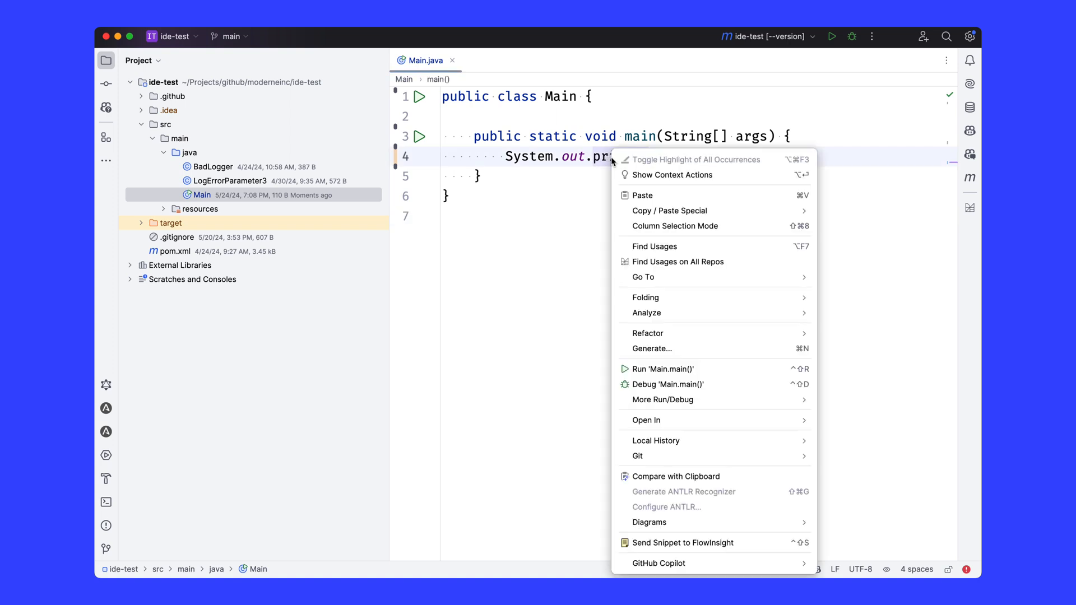
mouse_move(677, 261)
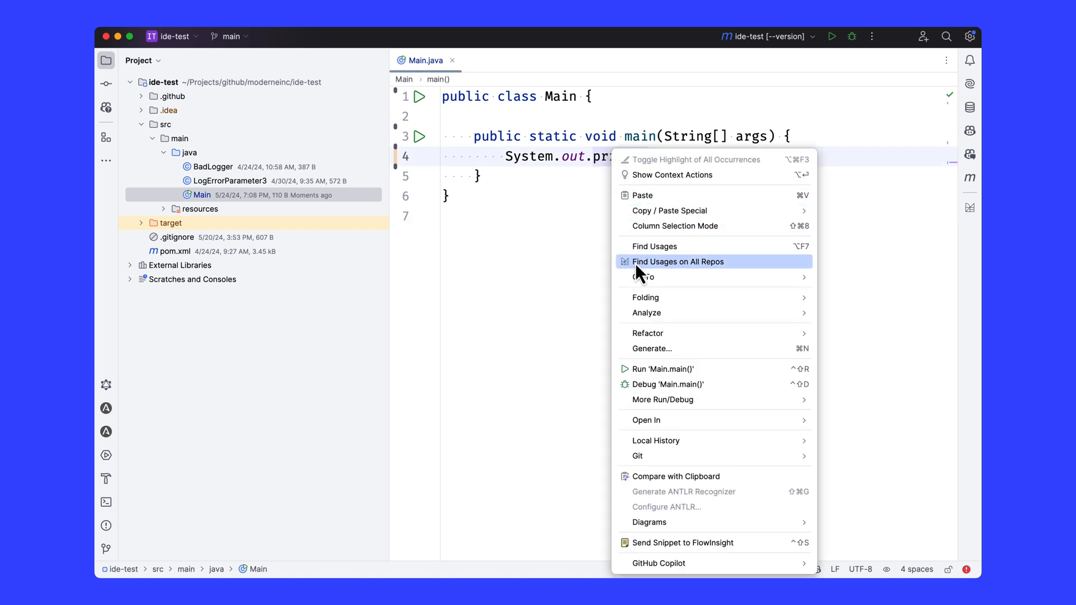
mouse_move(706, 278)
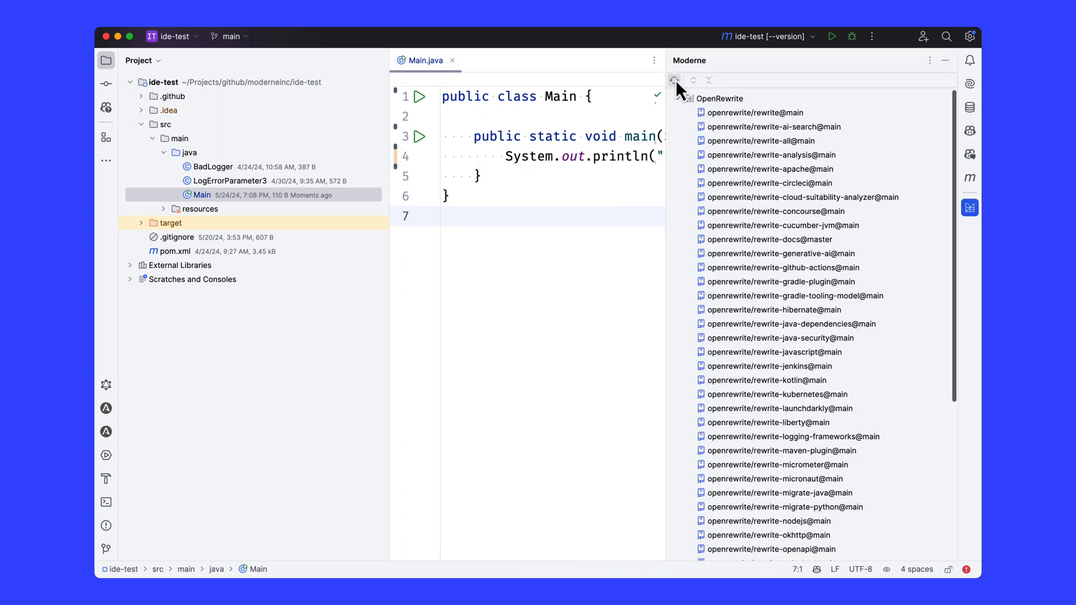
- Scroll through the OpenRewrite repository list in the Moderne tool window
scroll("down", 3)
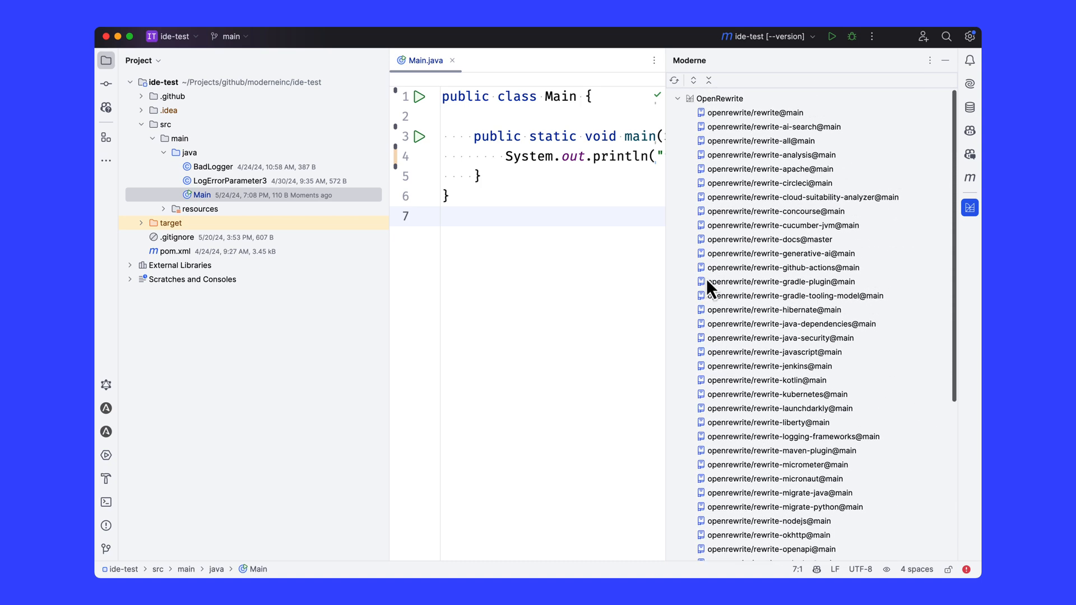
mouse_move(832, 293)
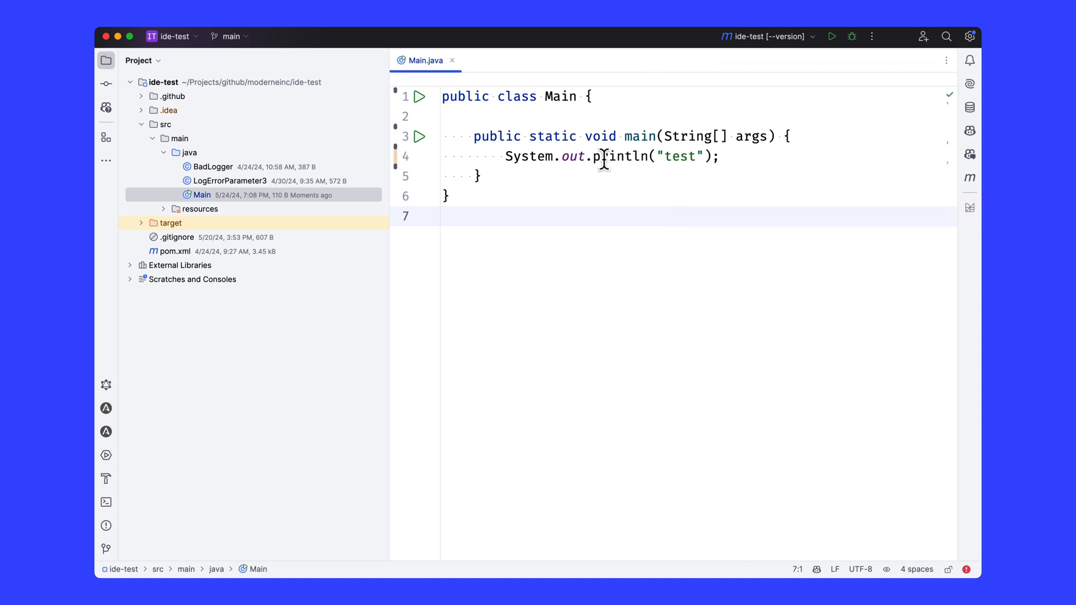
- Generate MyRecipe.java as a Refaster-style OpenRewrite recipe from the println call
right_click(602, 161)
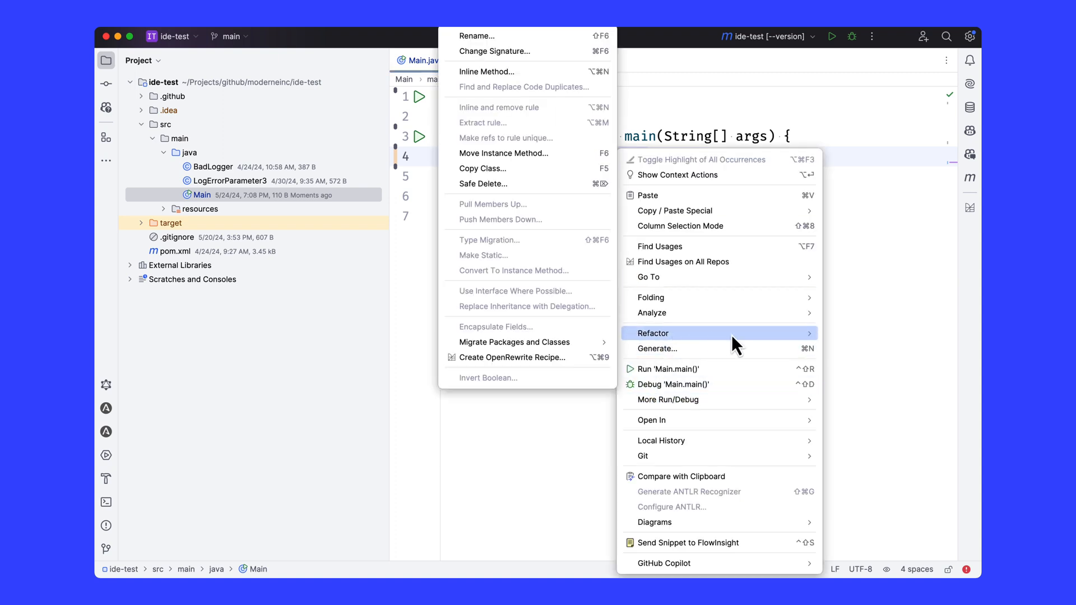
mouse_move(523, 357)
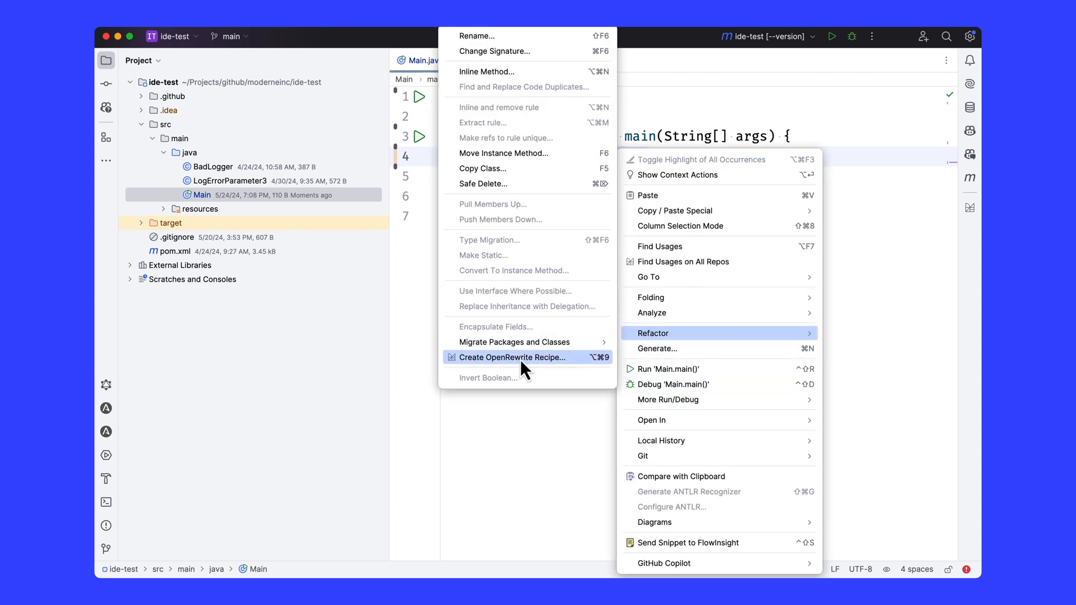
mouse_move(587, 374)
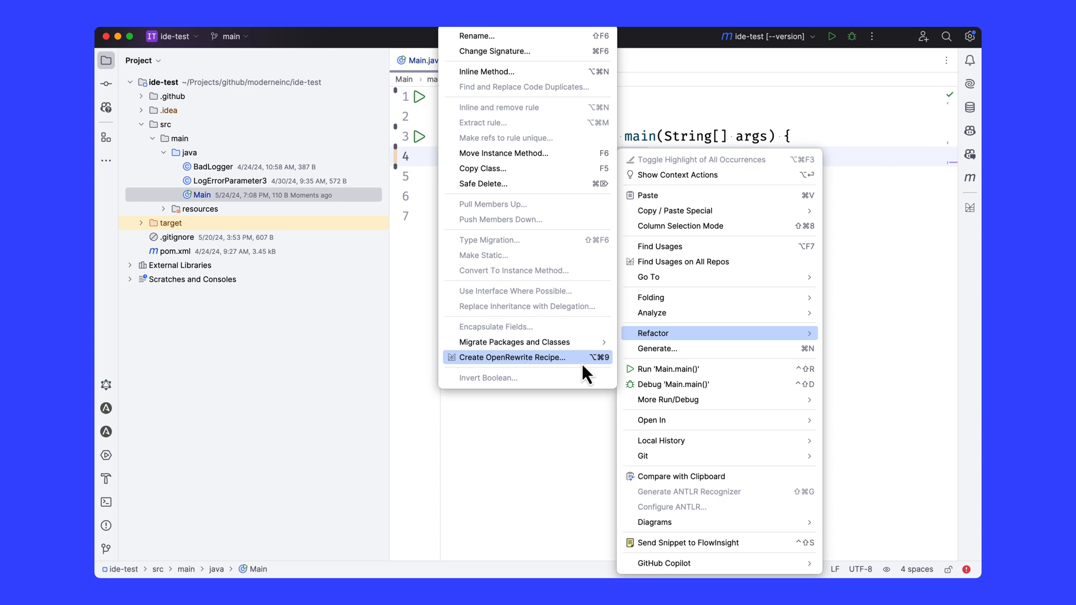
mouse_move(595, 369)
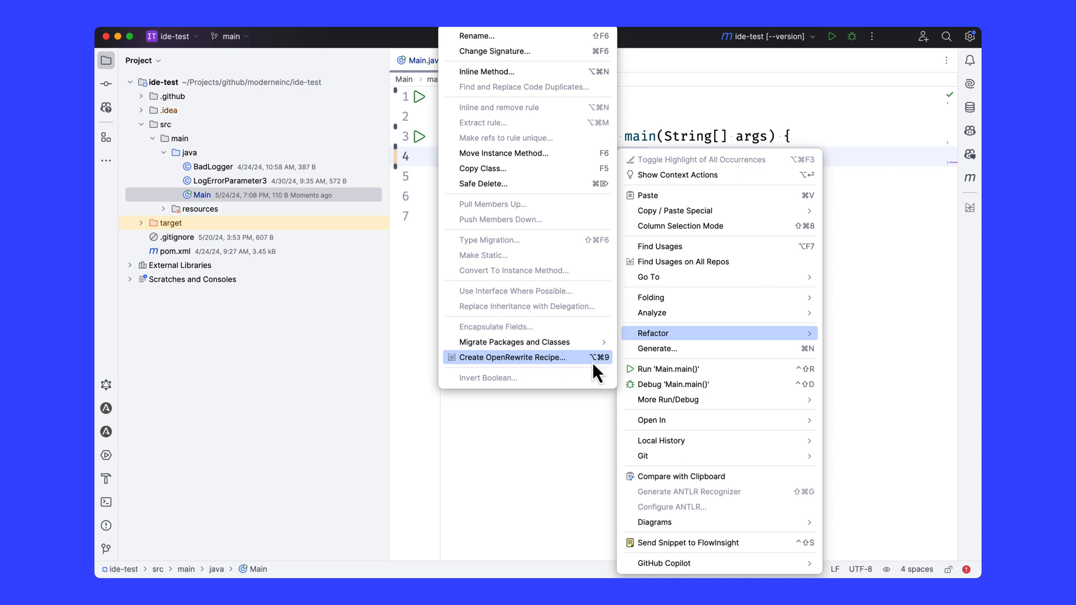
left_click(507, 357)
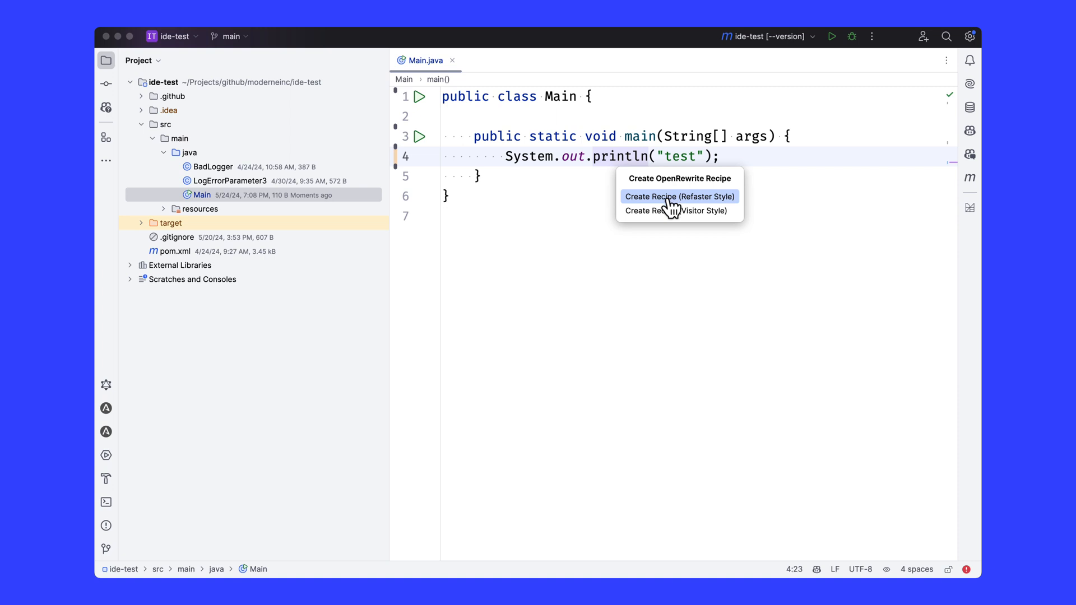
mouse_move(675, 211)
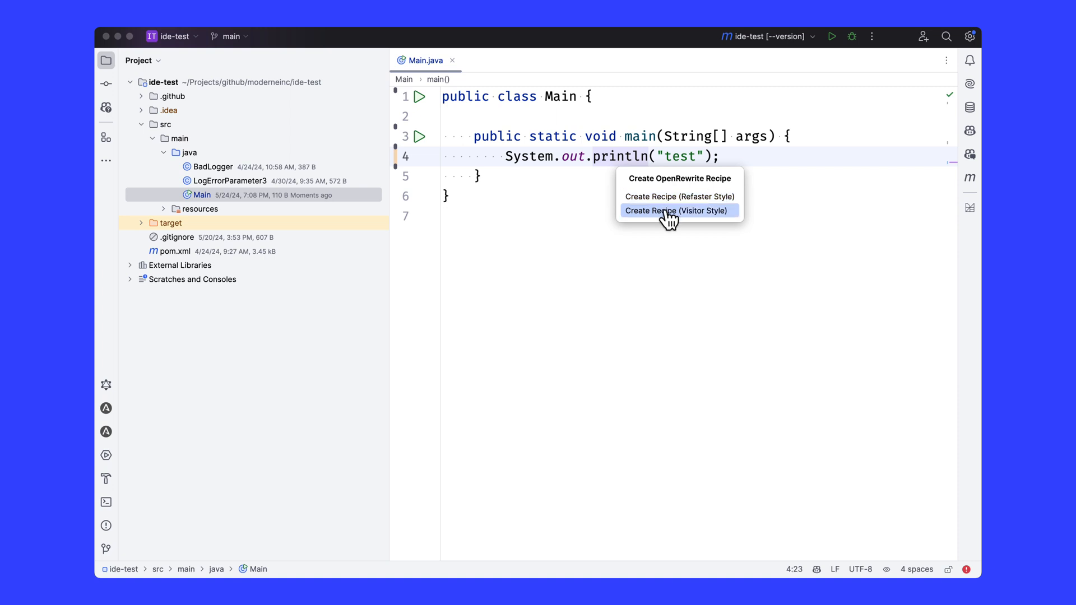
mouse_move(679, 196)
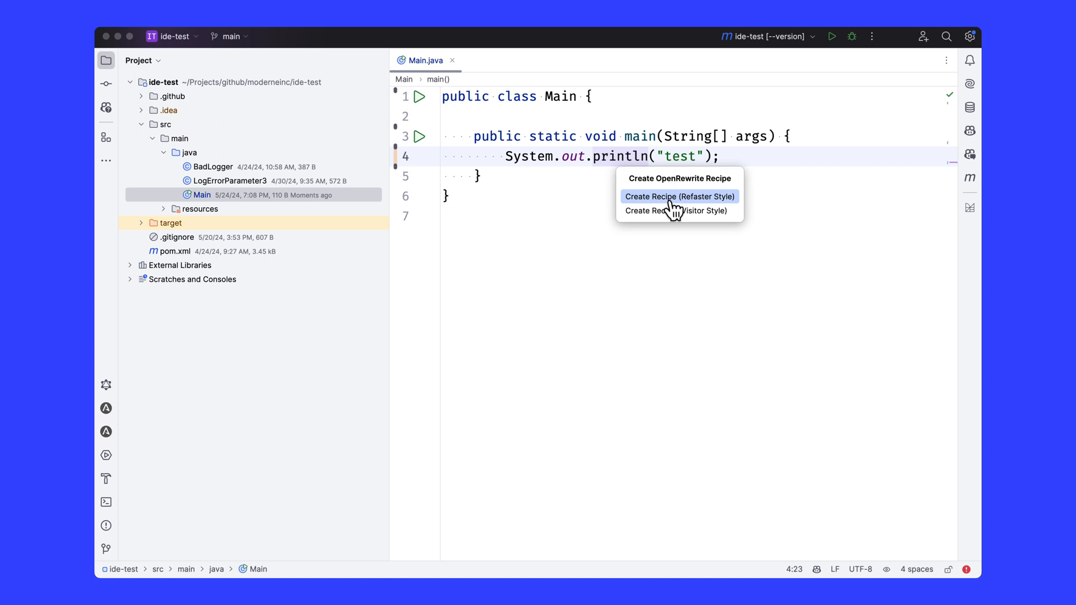
left_click(678, 196)
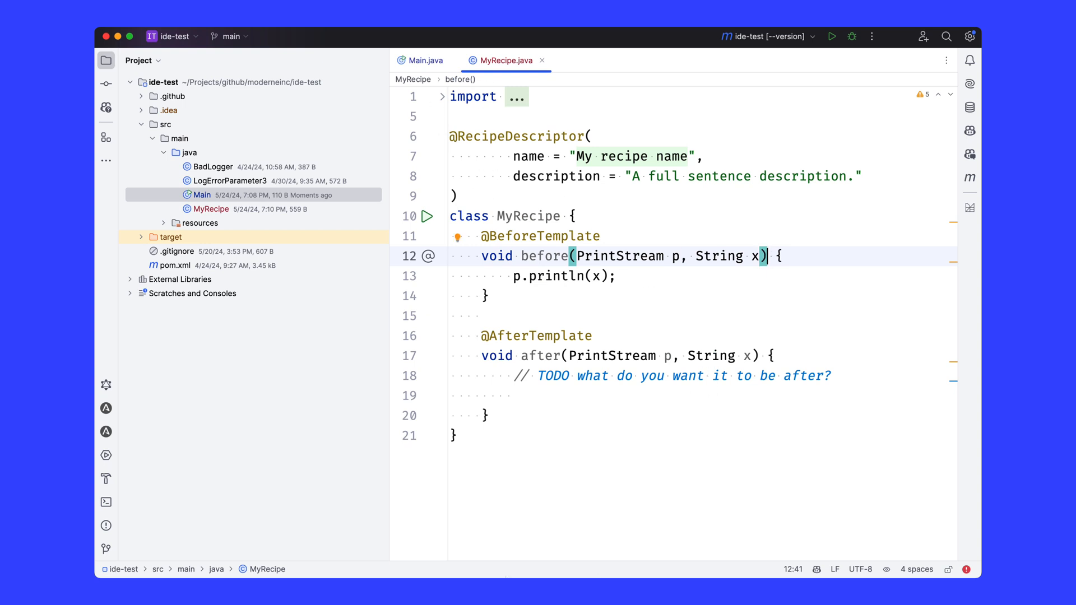
mouse_move(476, 194)
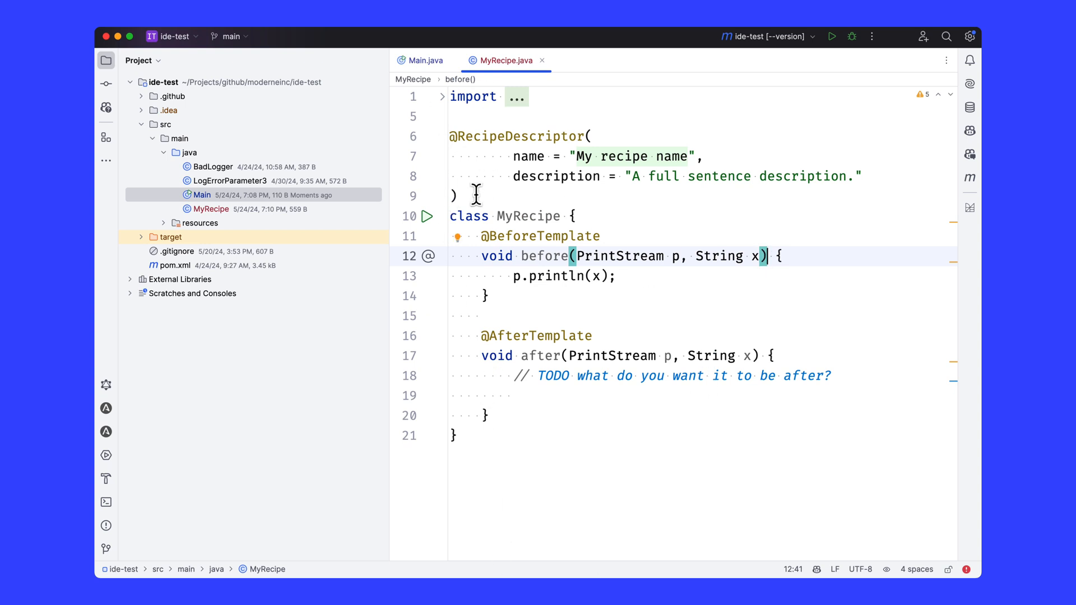
mouse_move(499, 216)
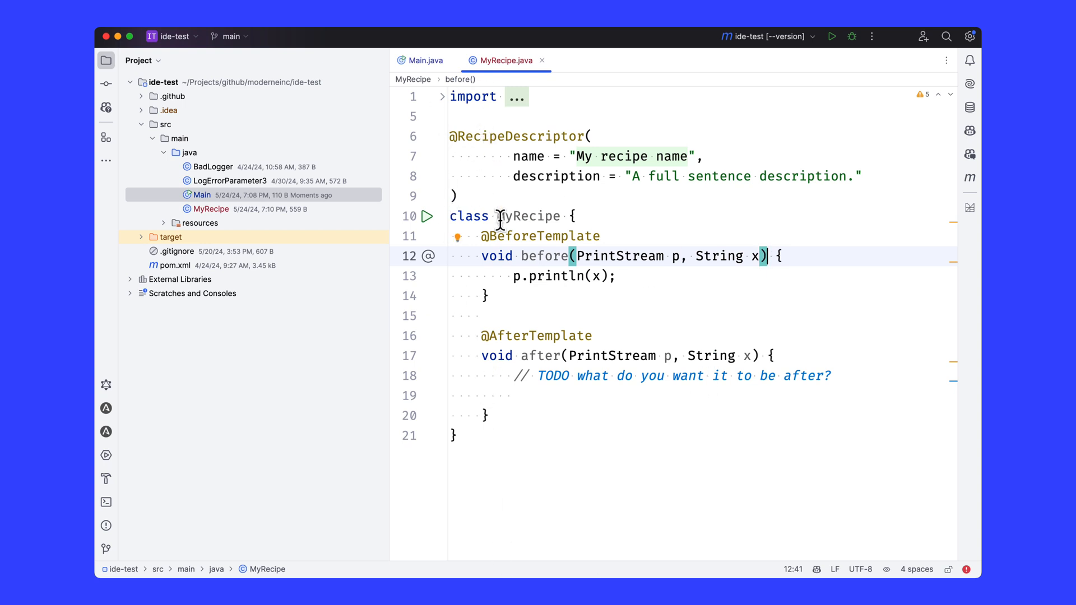
mouse_move(526, 336)
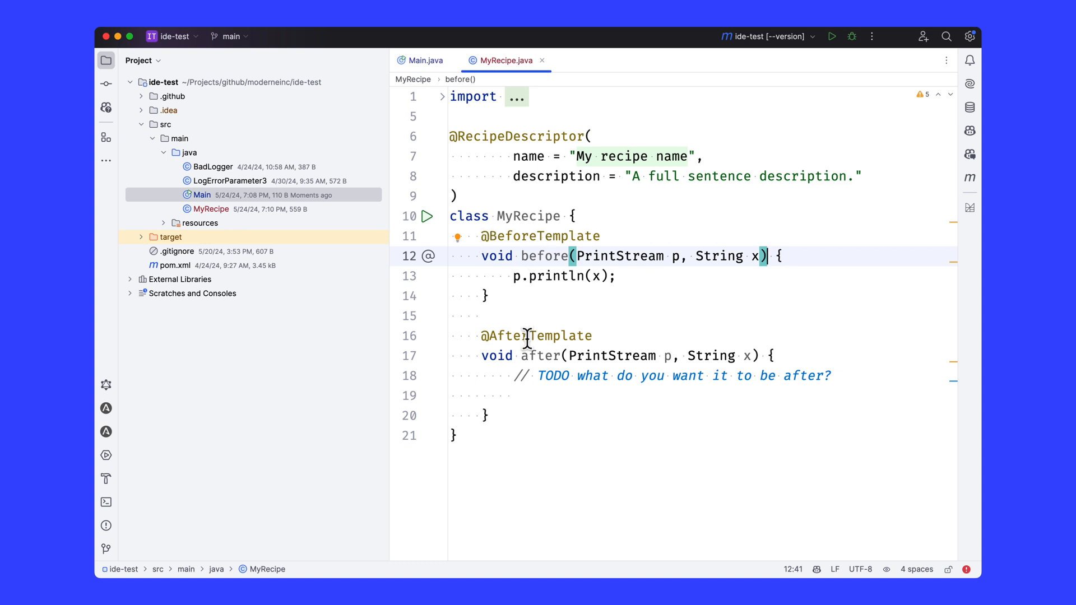
mouse_move(511, 277)
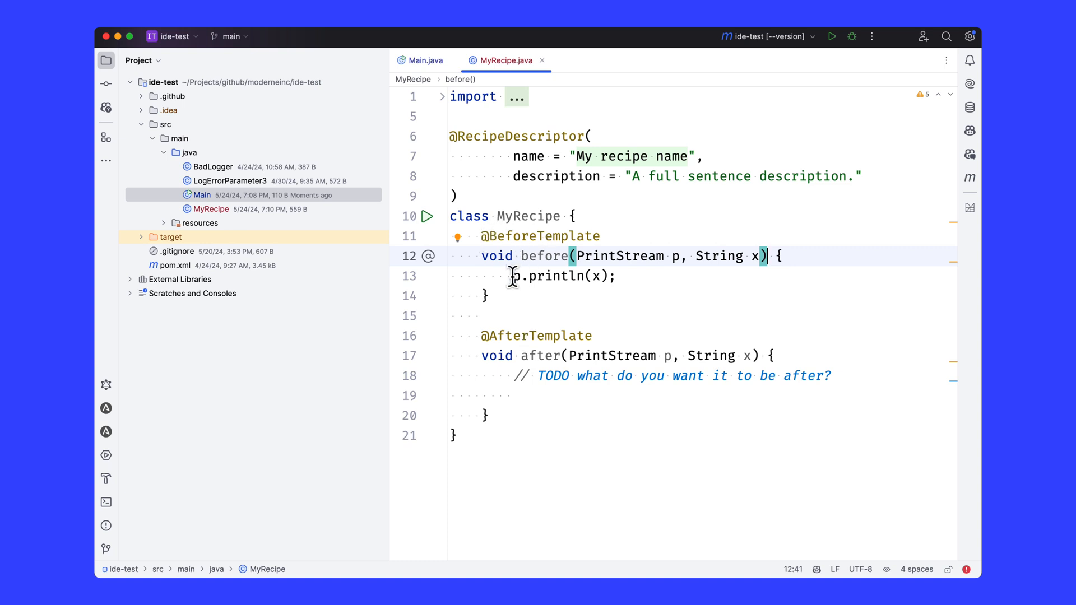
mouse_move(531, 278)
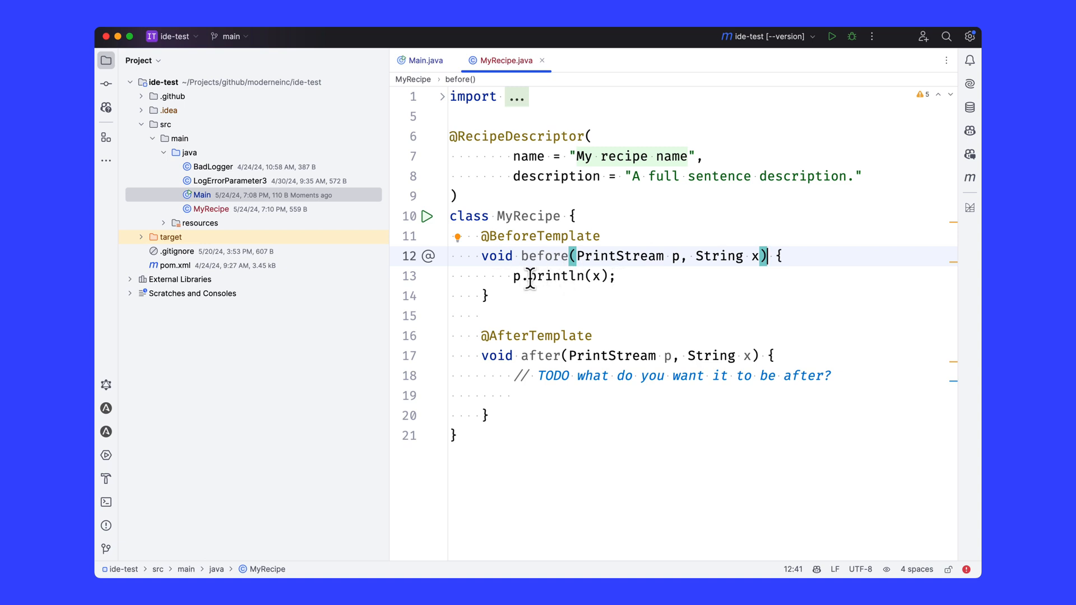
- Write p.println(x + " hi"); as the after template body, replacing the TODO
triple_click(562, 275)
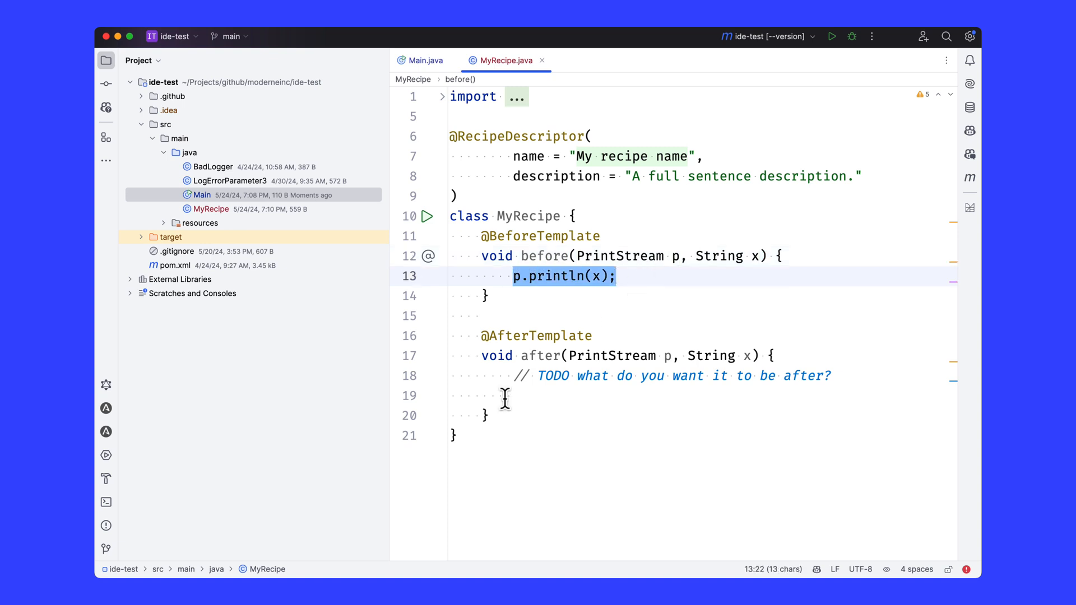
type("p.println(x);")
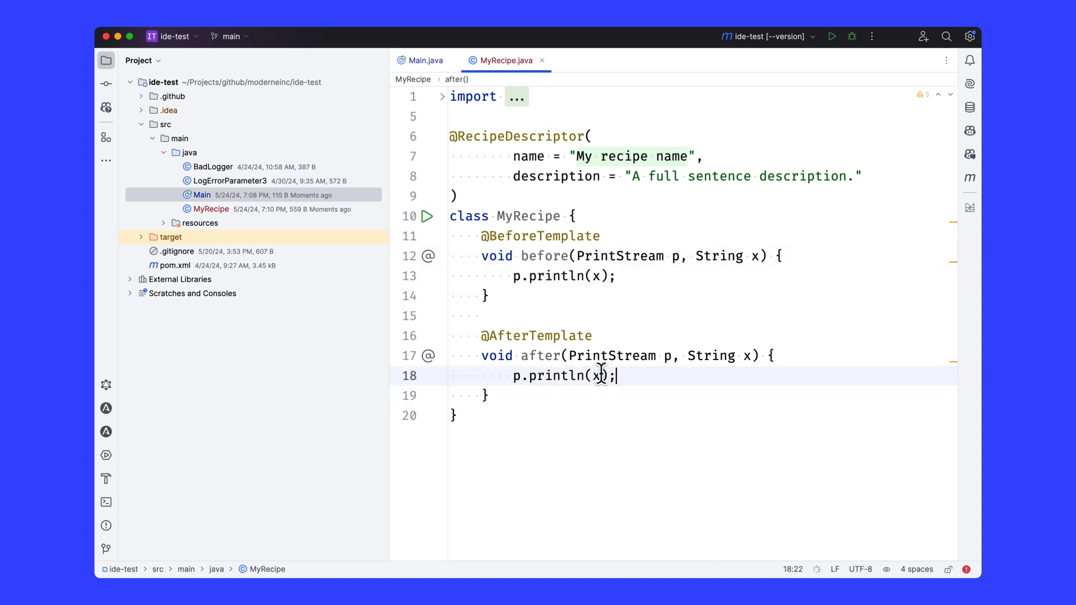
type("+ \" hi\"")
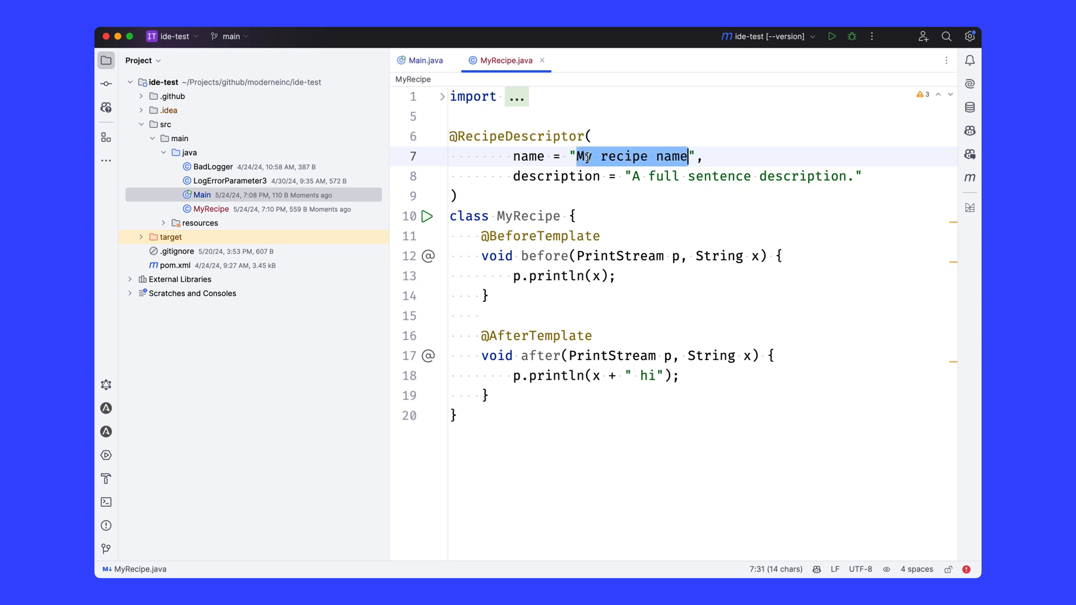
type("A\",")
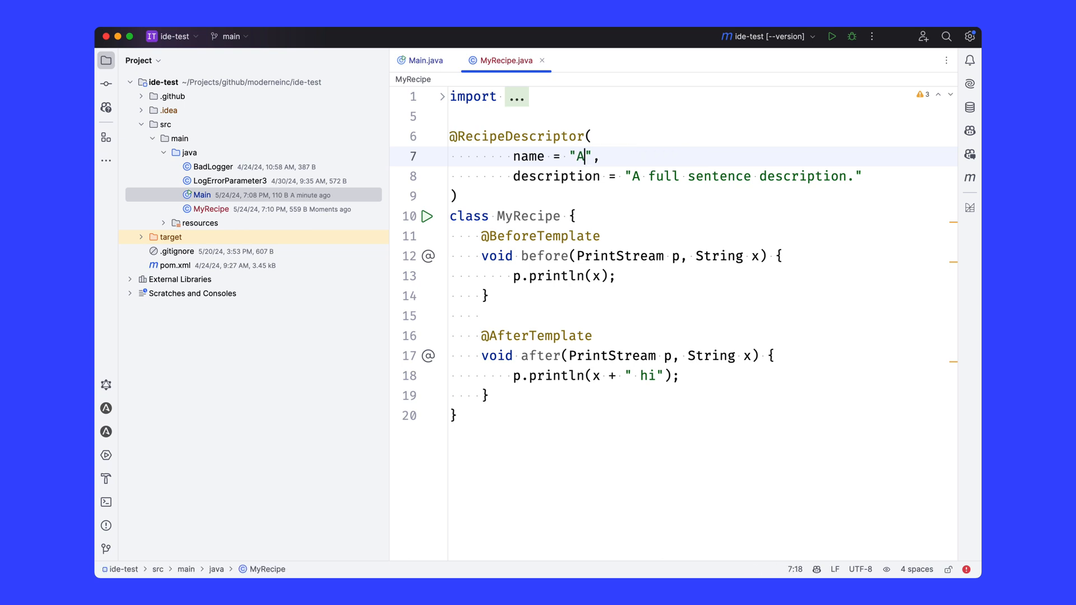
type("Add hi to every print")
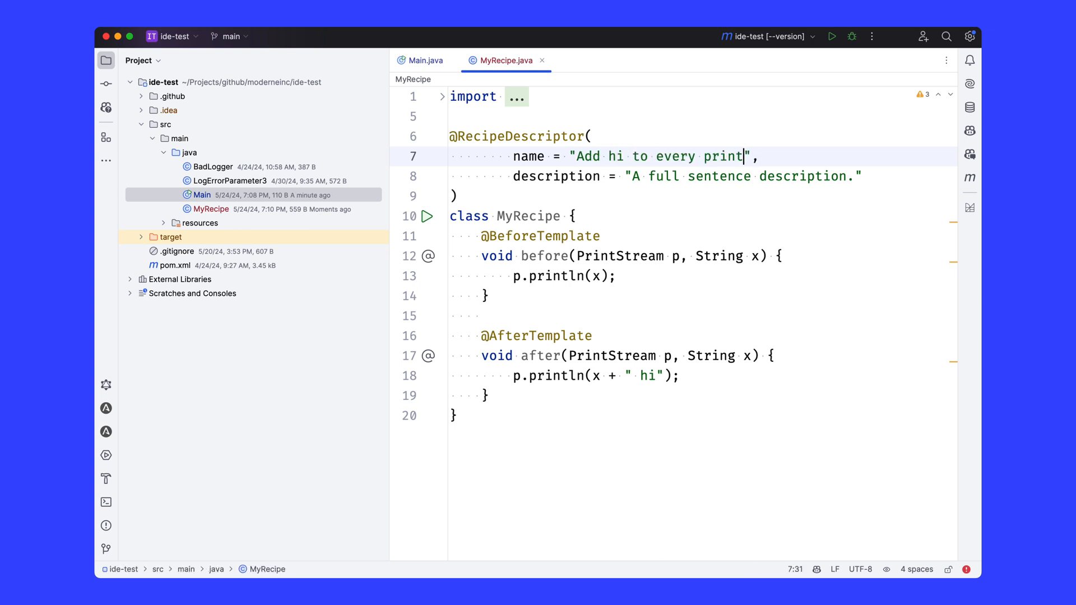
type("`println` call")
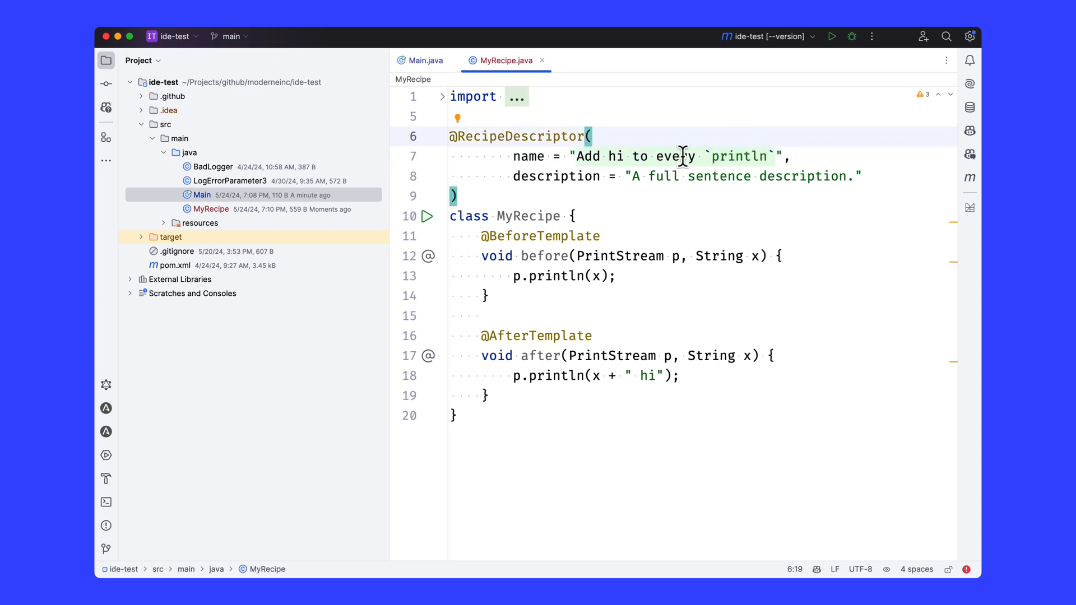
type("Beca")
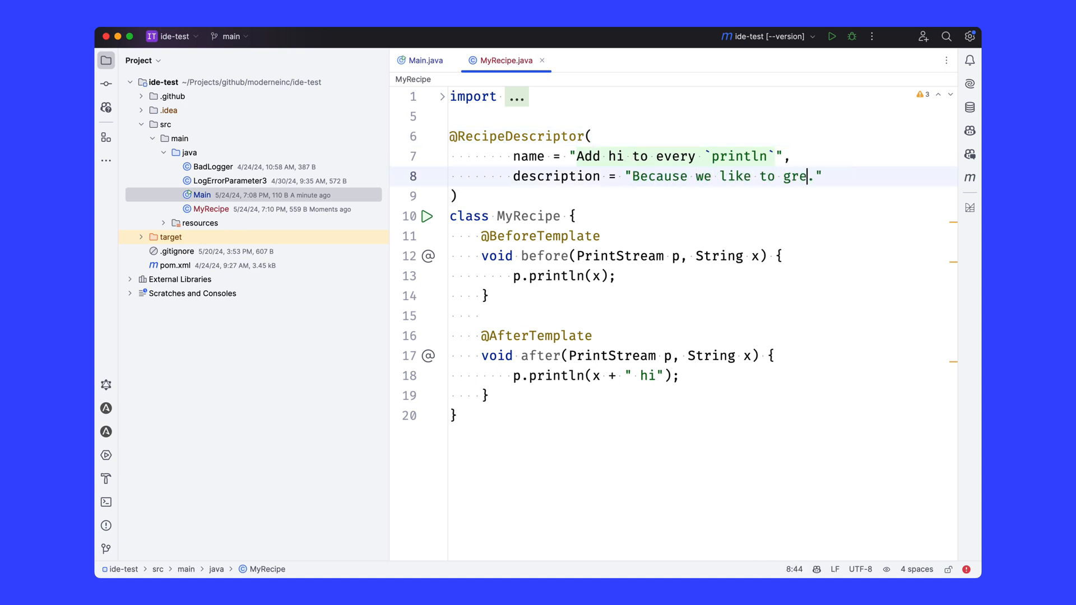
type("et people.")
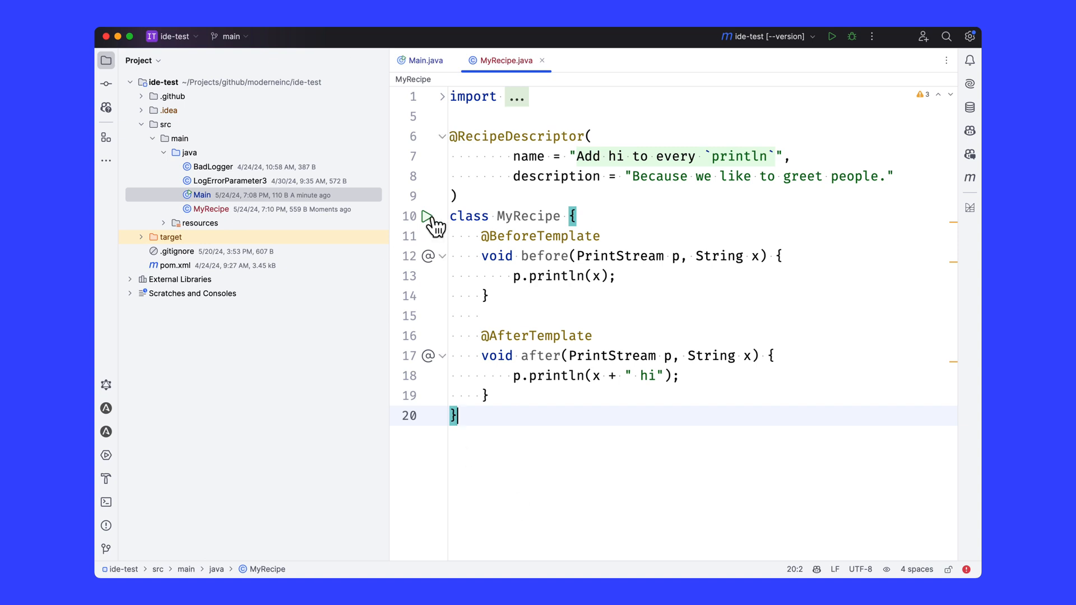
mouse_move(428, 222)
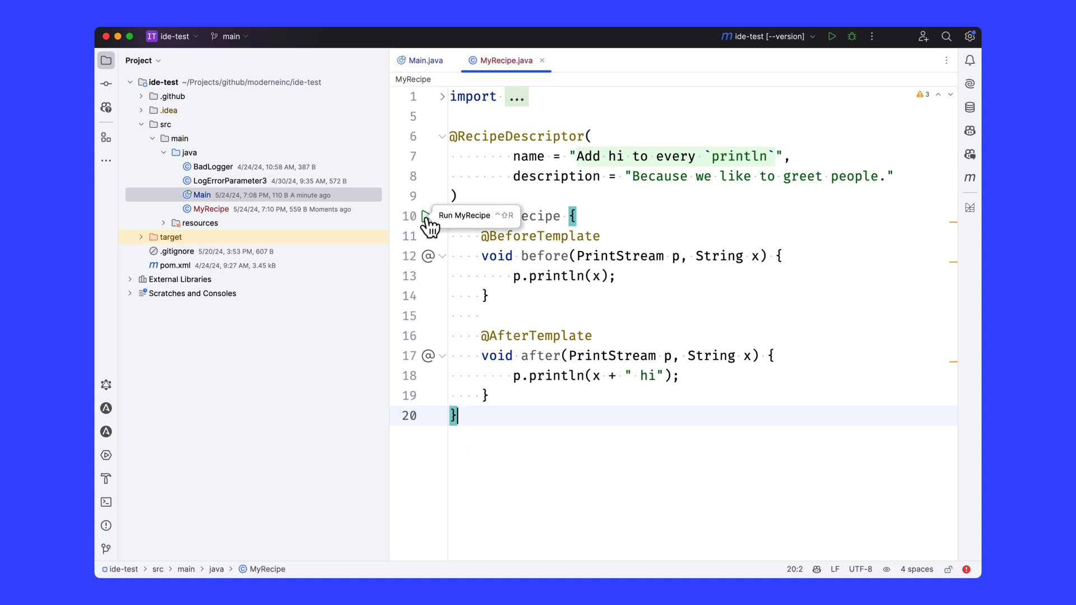
- Run MyRecipe from the gutter and expand openrewrite/rewrite@main's changed files
left_click(427, 224)
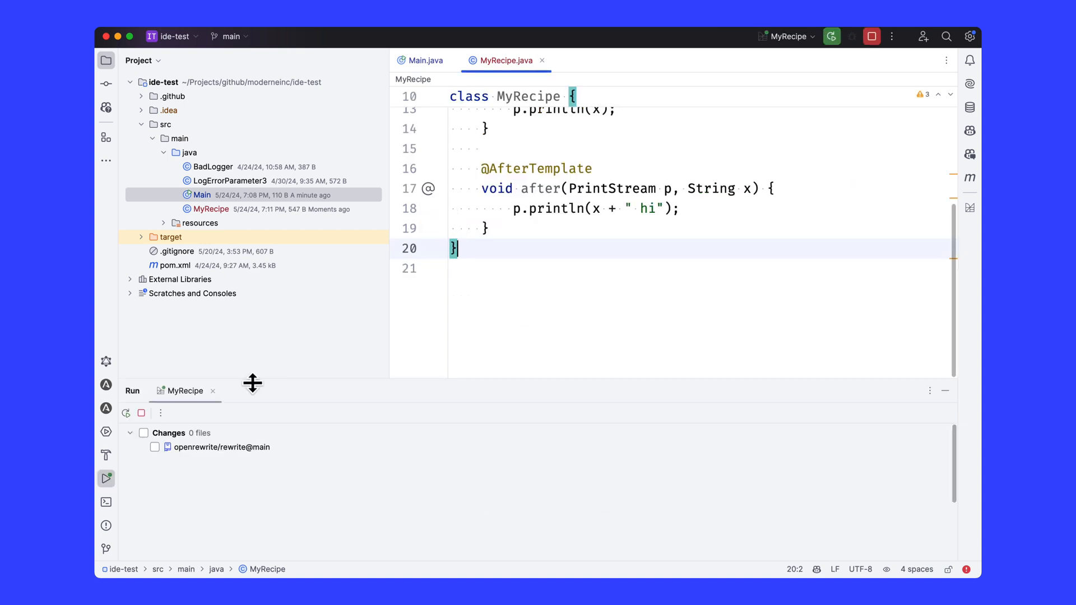
left_click(970, 207)
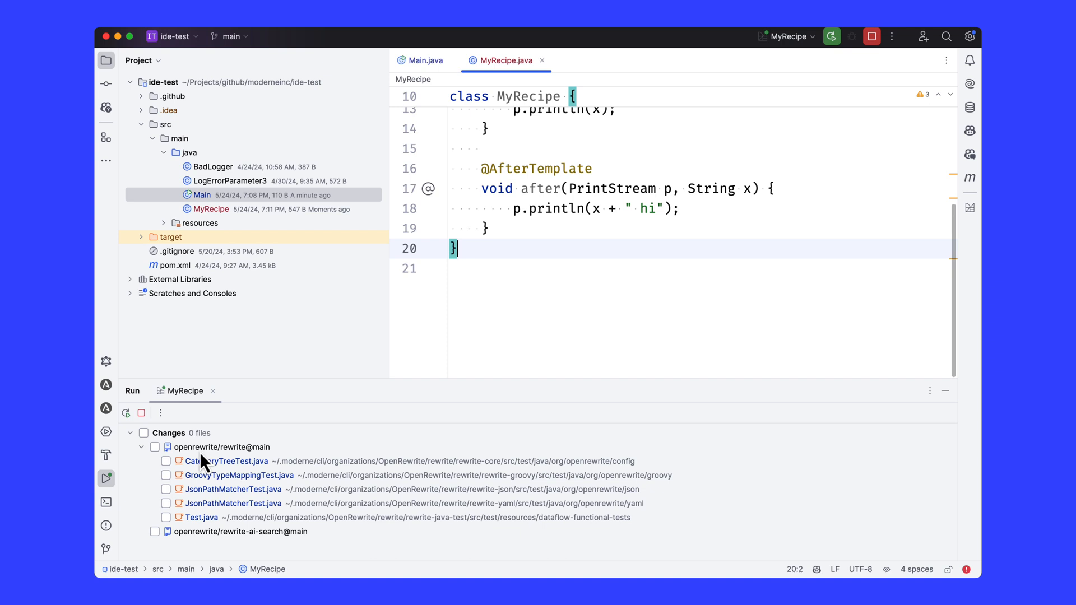
mouse_move(220, 456)
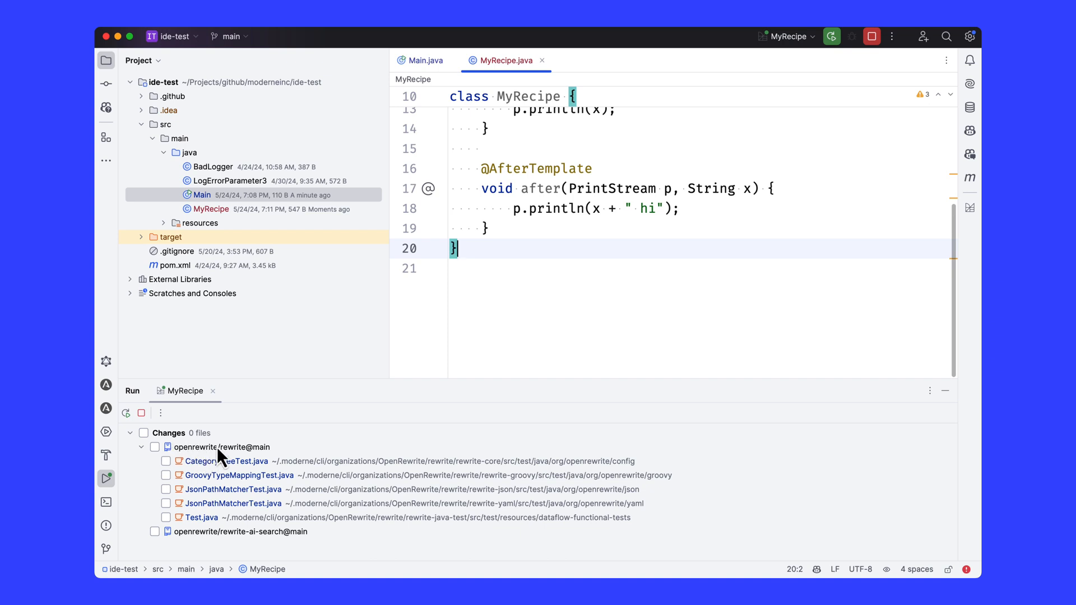
- Open the CategoryTreeTest.java diff showing ' hi' added to println
left_click(226, 461)
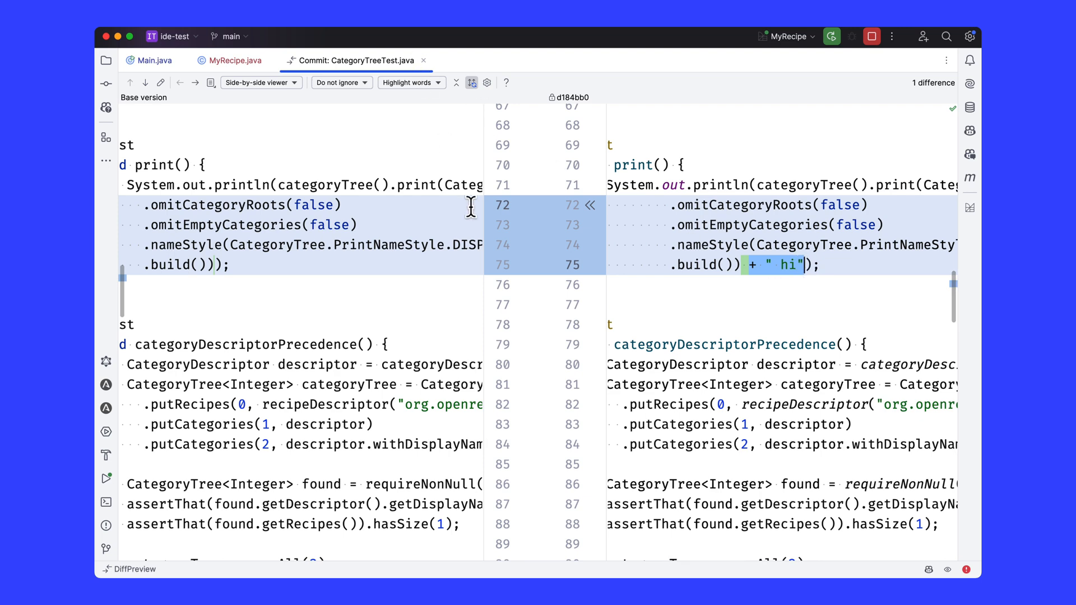
mouse_move(736, 305)
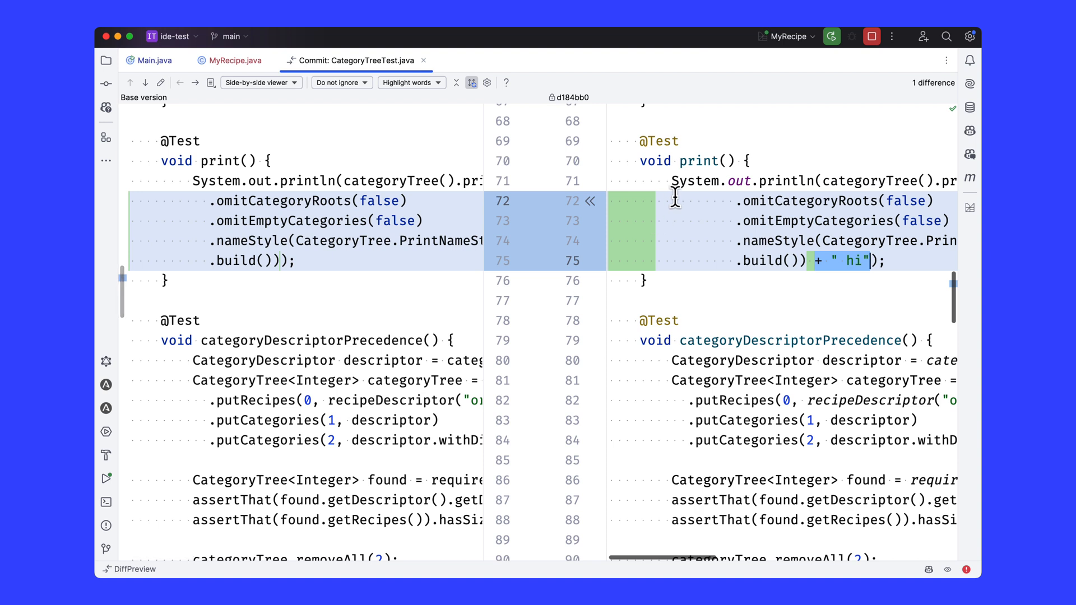
mouse_move(623, 227)
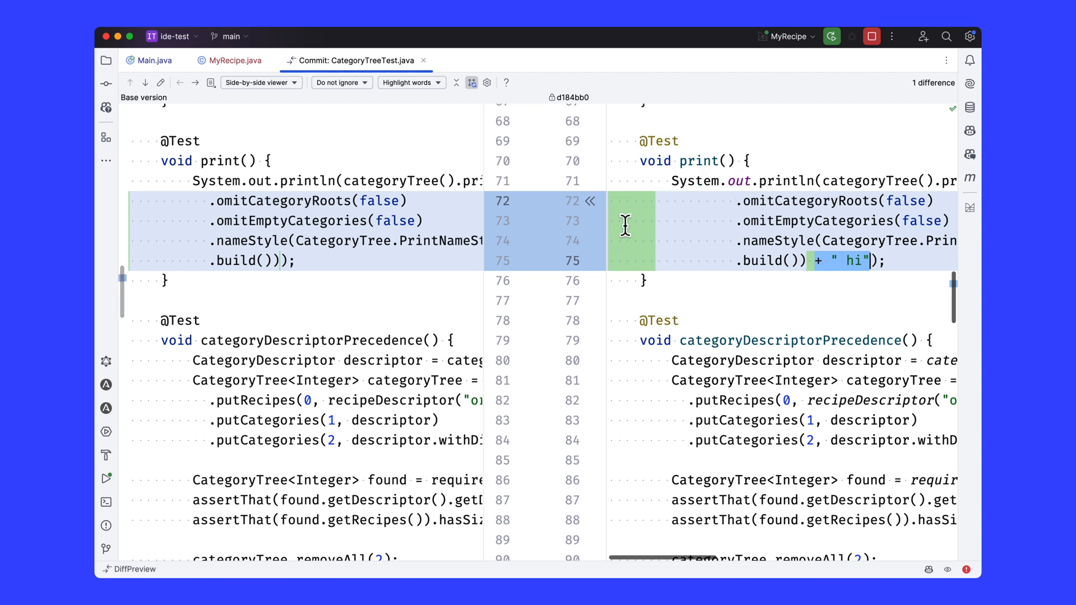
mouse_move(635, 285)
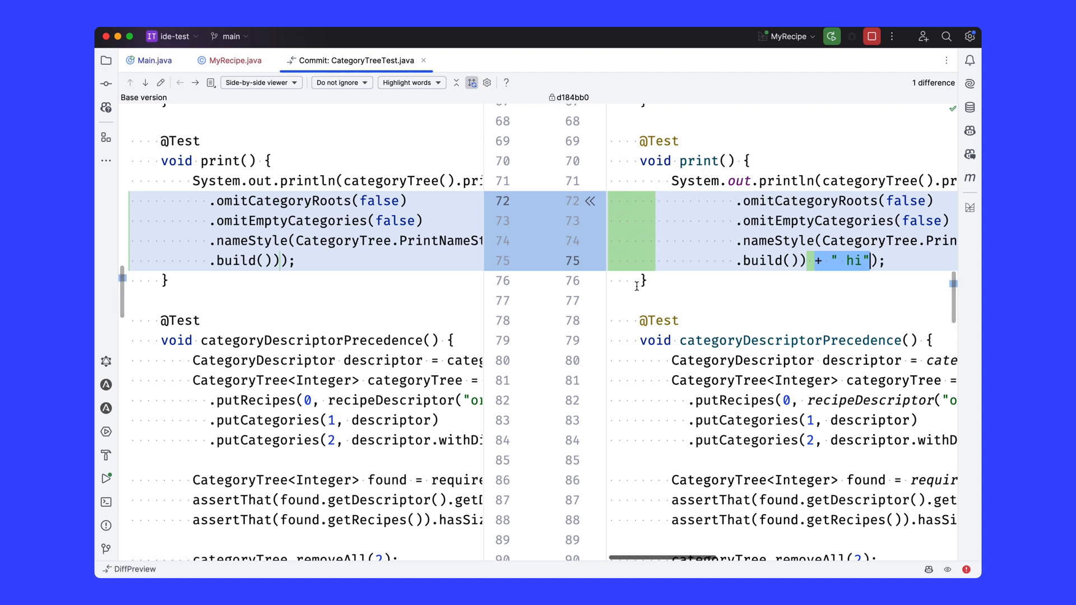
mouse_move(691, 218)
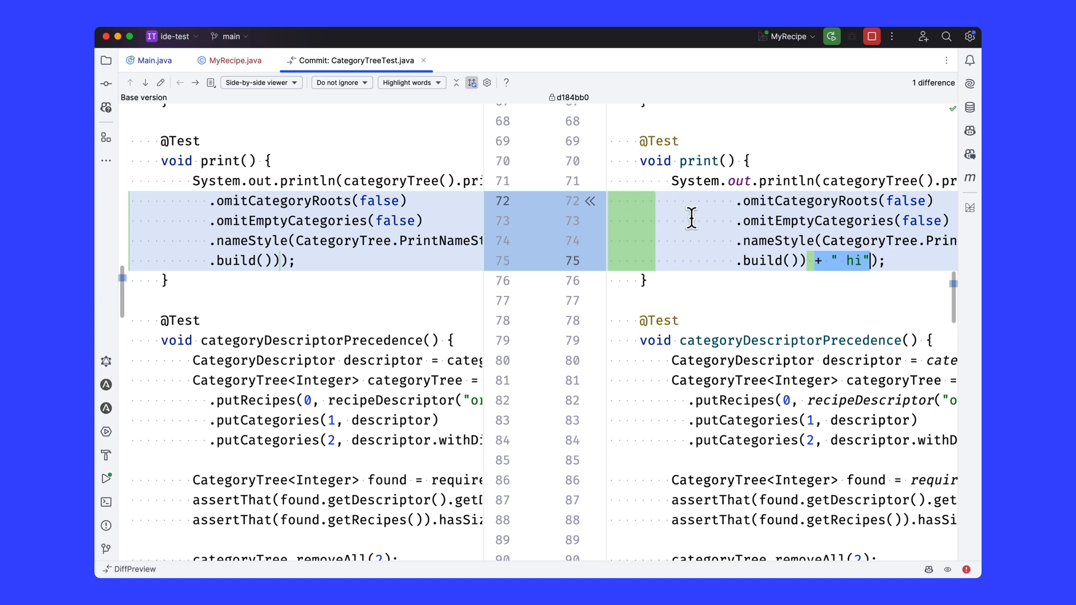
mouse_move(727, 248)
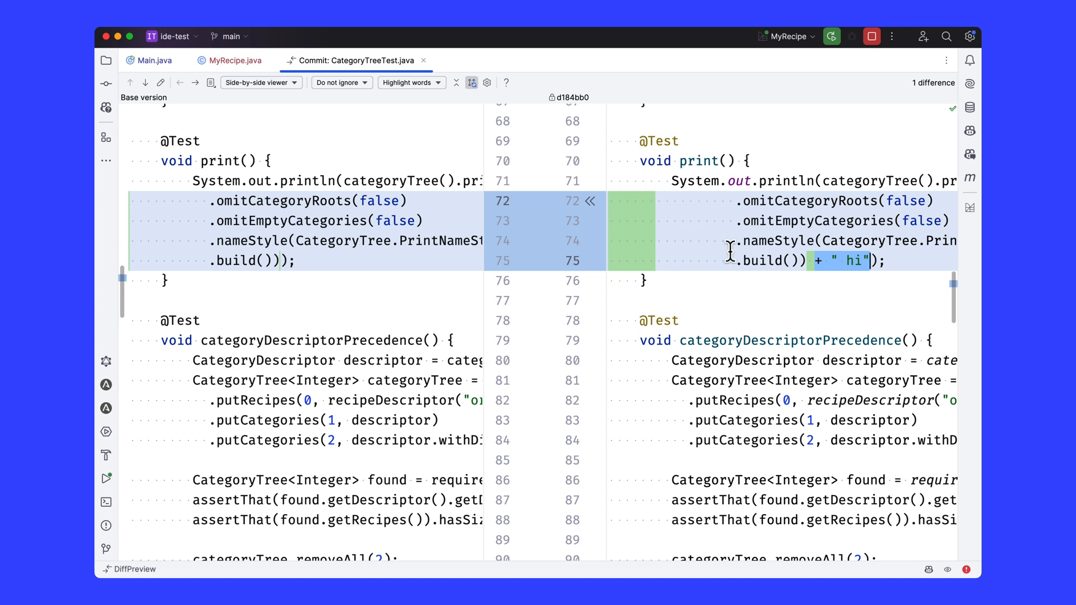
mouse_move(427, 67)
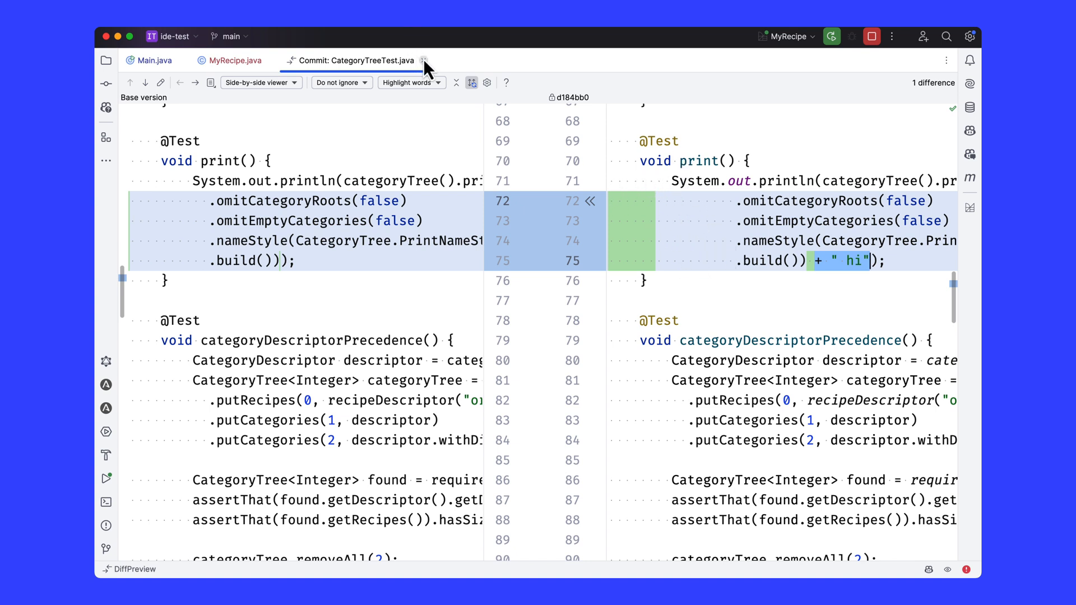
- Close the CategoryTreeTest diff and open the JsonPathMatcherTest diff
left_click(423, 60)
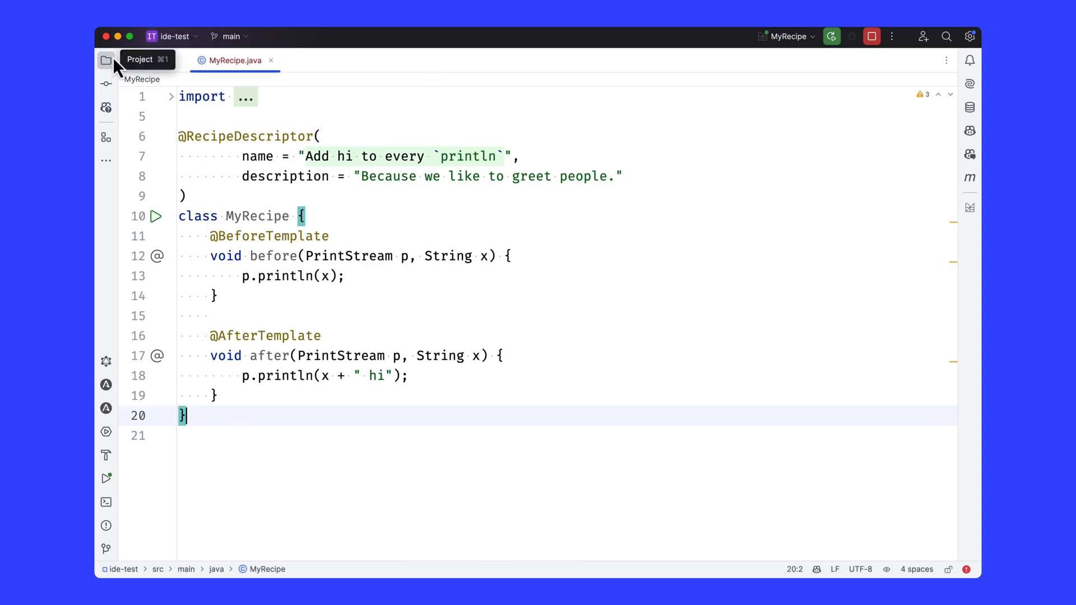
left_click(106, 478)
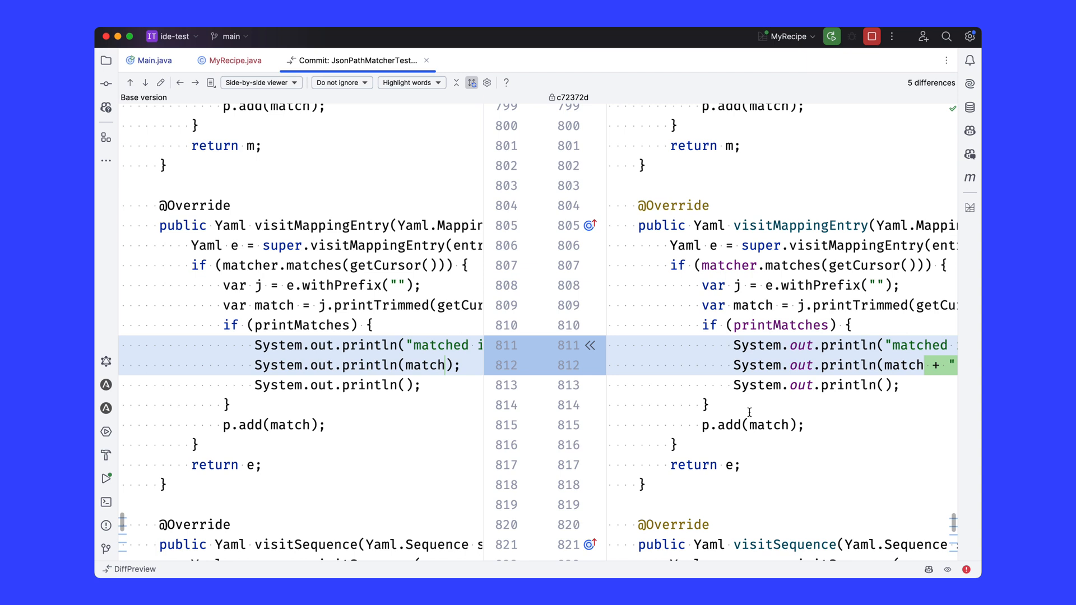
mouse_move(315, 139)
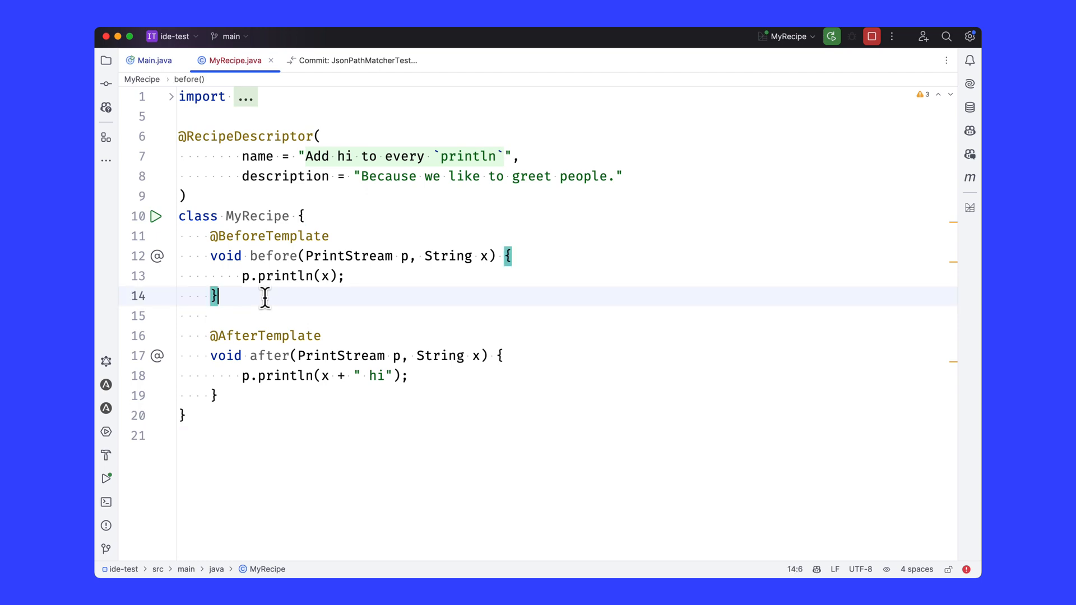
- Open rewrite-analysis Test.java diff showing ' hi' appended to println(o)
left_click(358, 60)
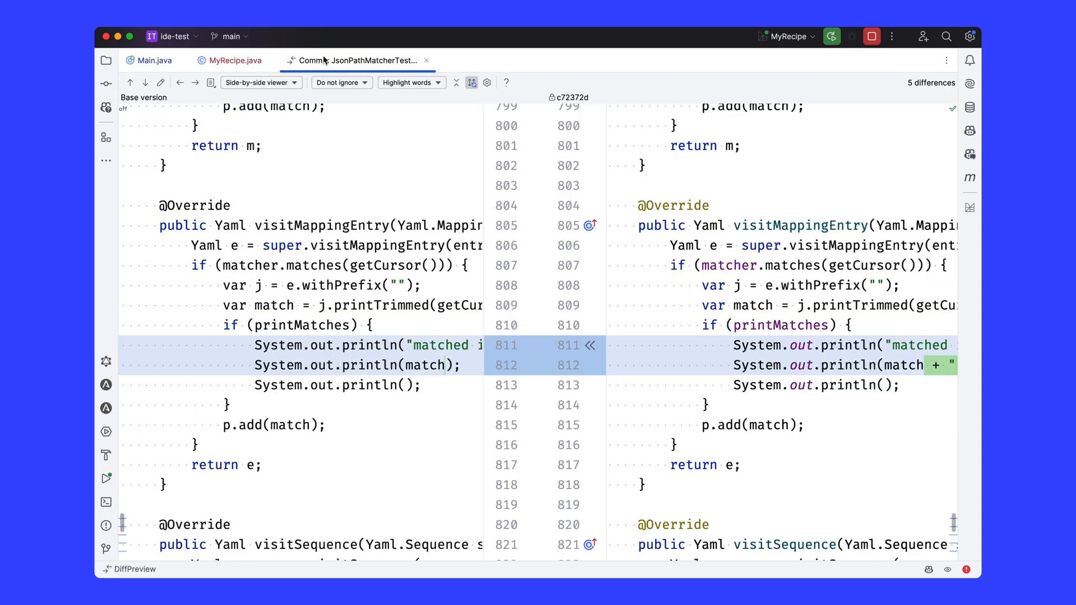
mouse_move(106, 431)
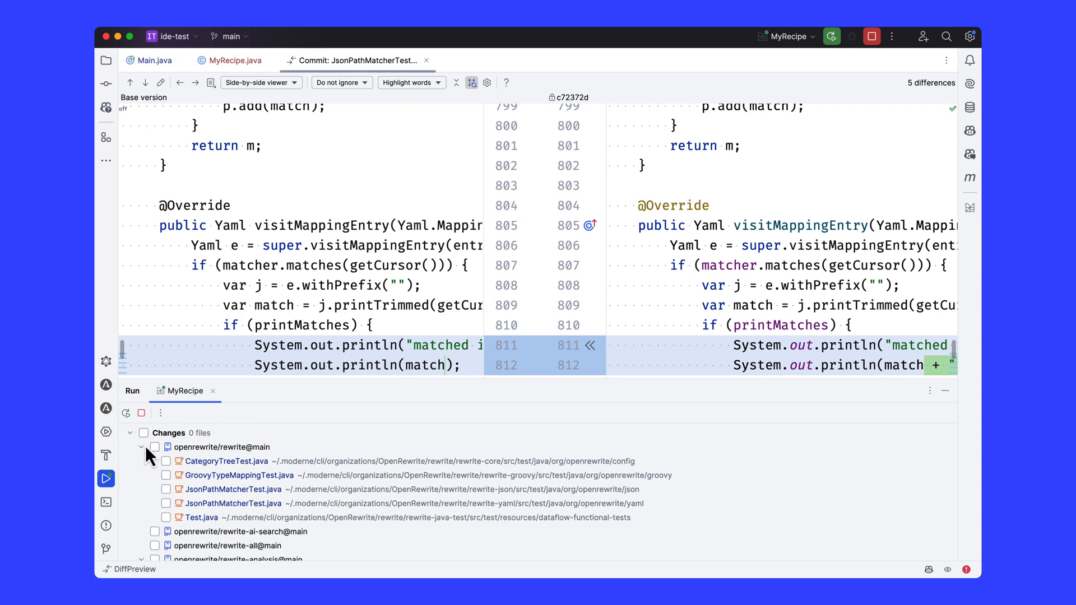
mouse_move(179, 458)
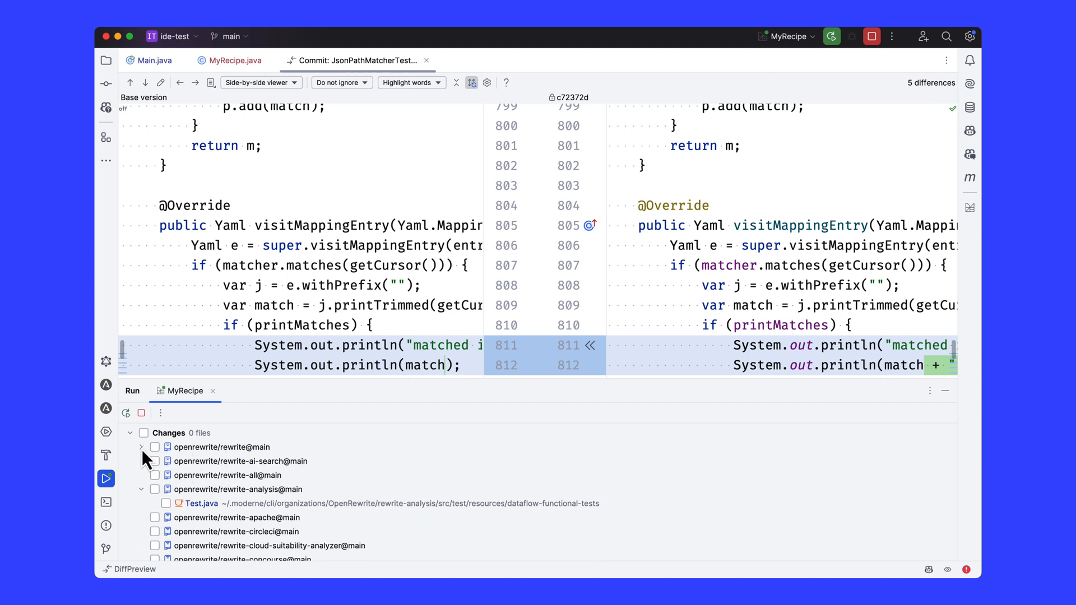
left_click(226, 460)
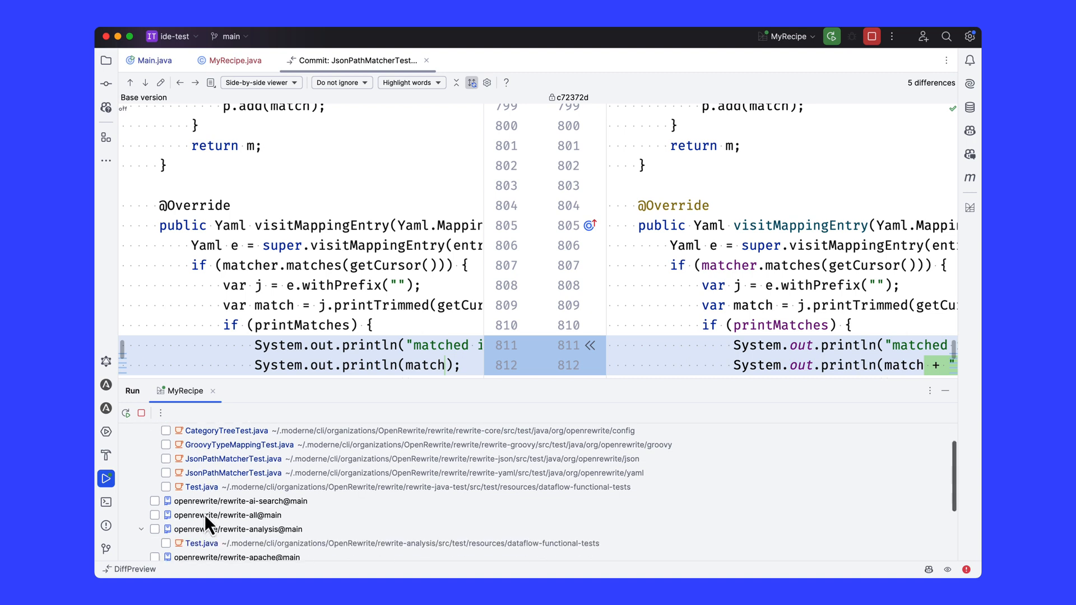
scroll("down", 3)
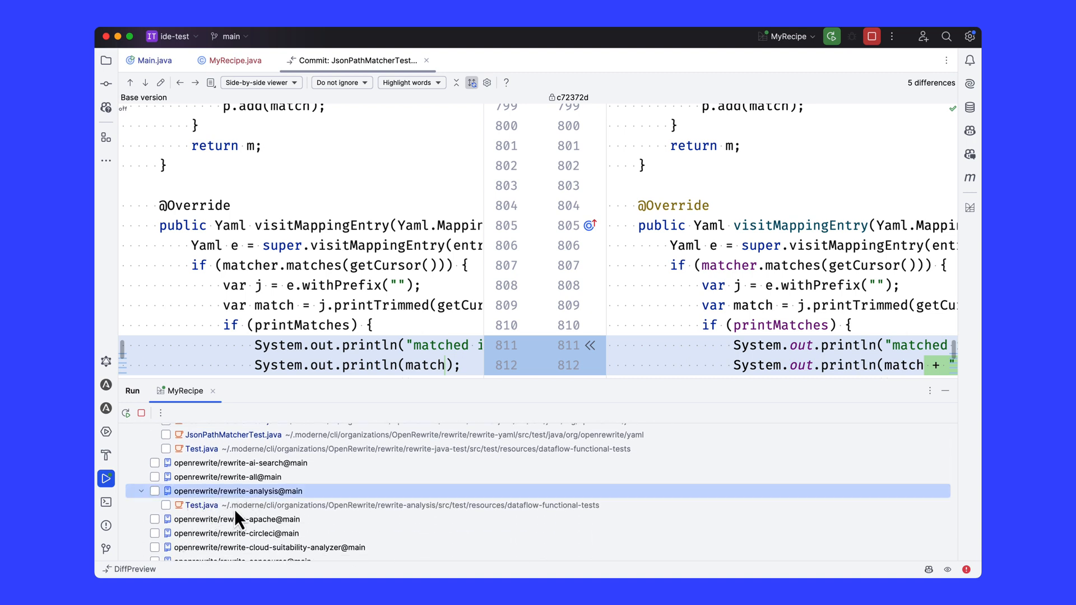
left_click(202, 505)
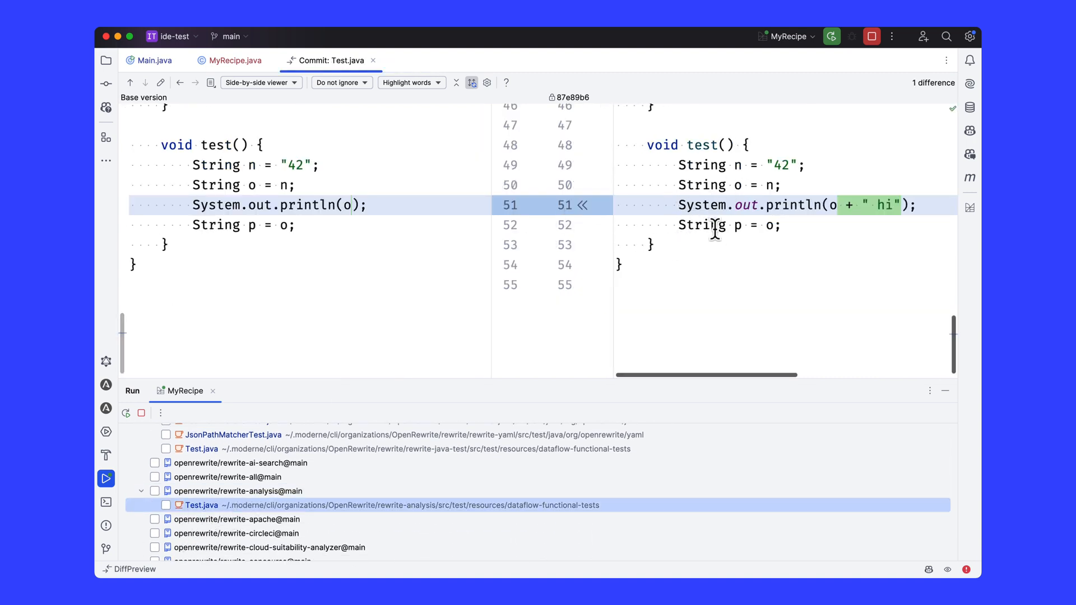
scroll("down", 3)
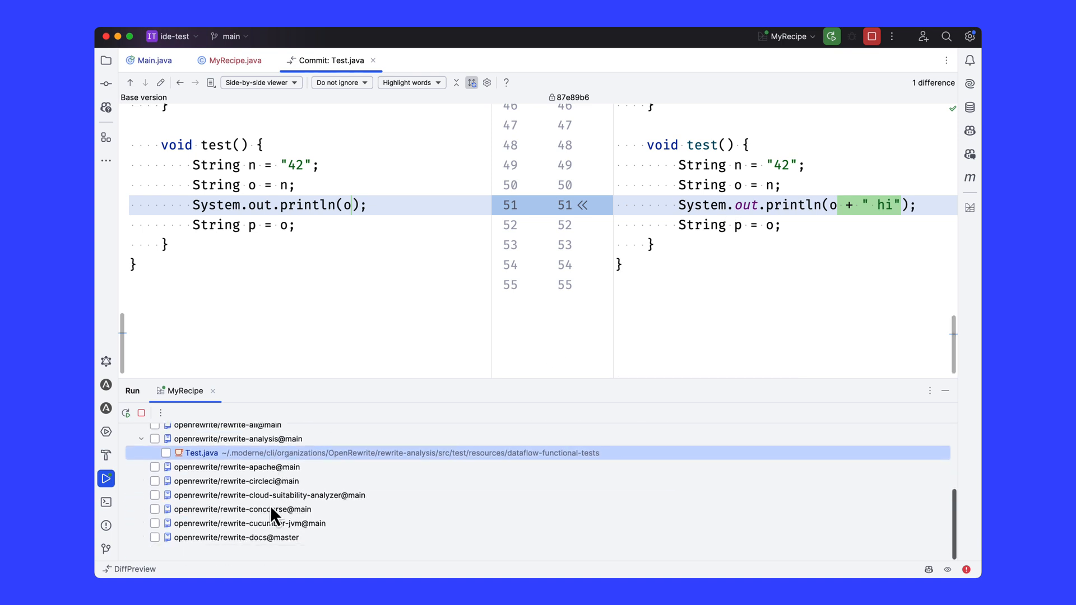
left_click(141, 430)
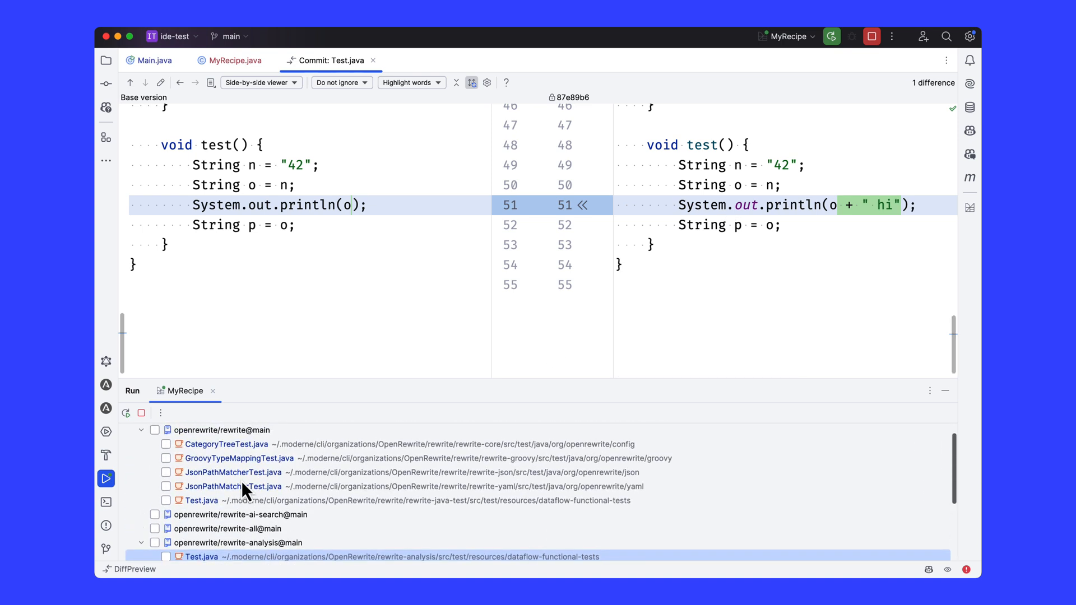